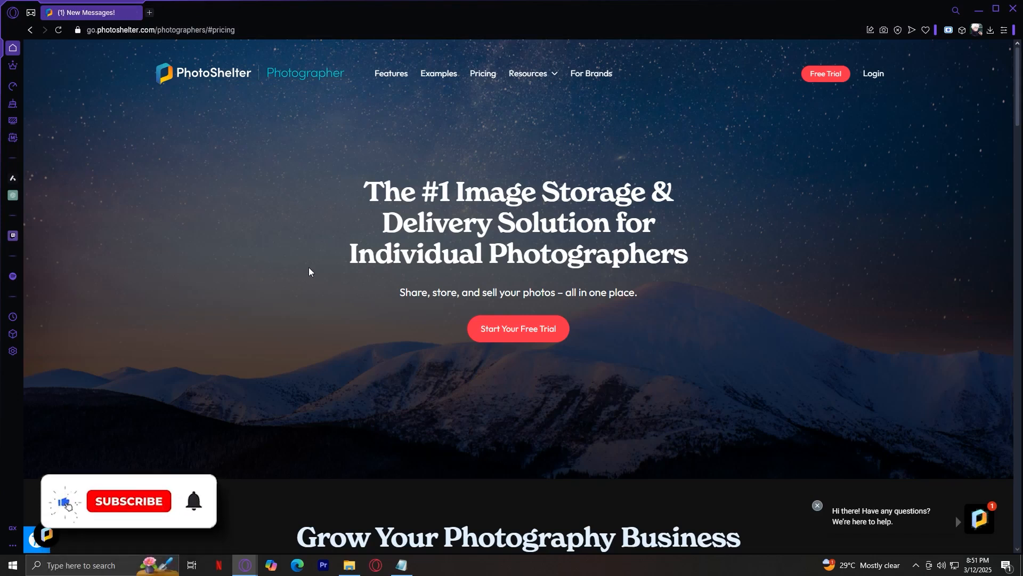
# Scroll down past the feature carousel and Get Inspired examples to the brands section.
pyautogui.click(129, 501)
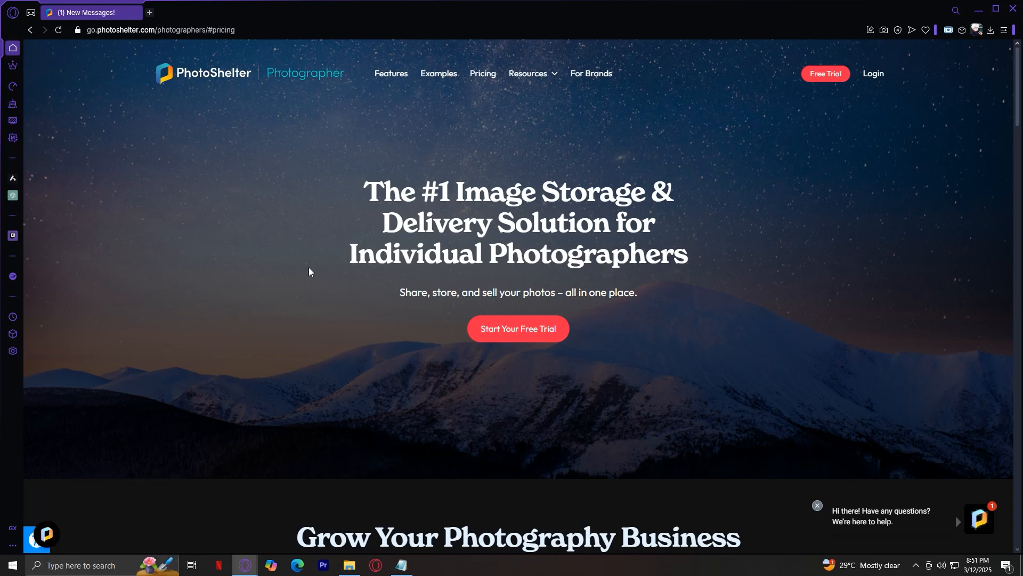
pyautogui.scroll(-3)
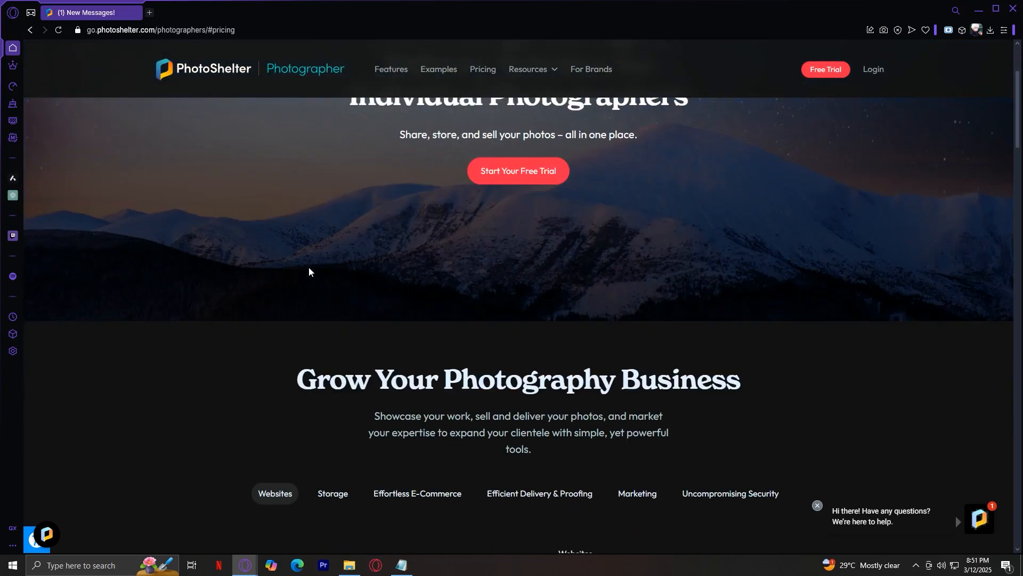
pyautogui.scroll(-3)
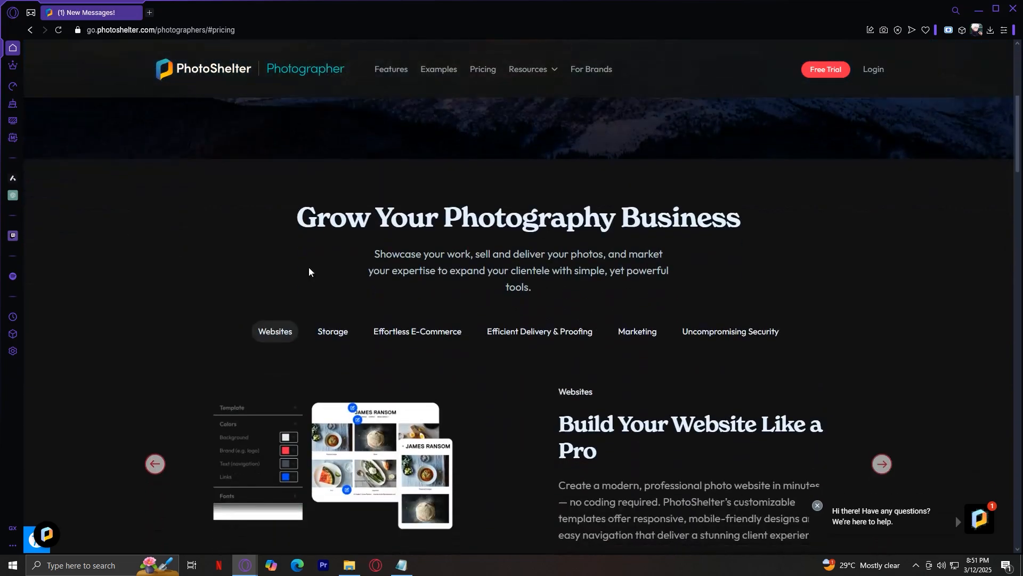
pyautogui.scroll(-3)
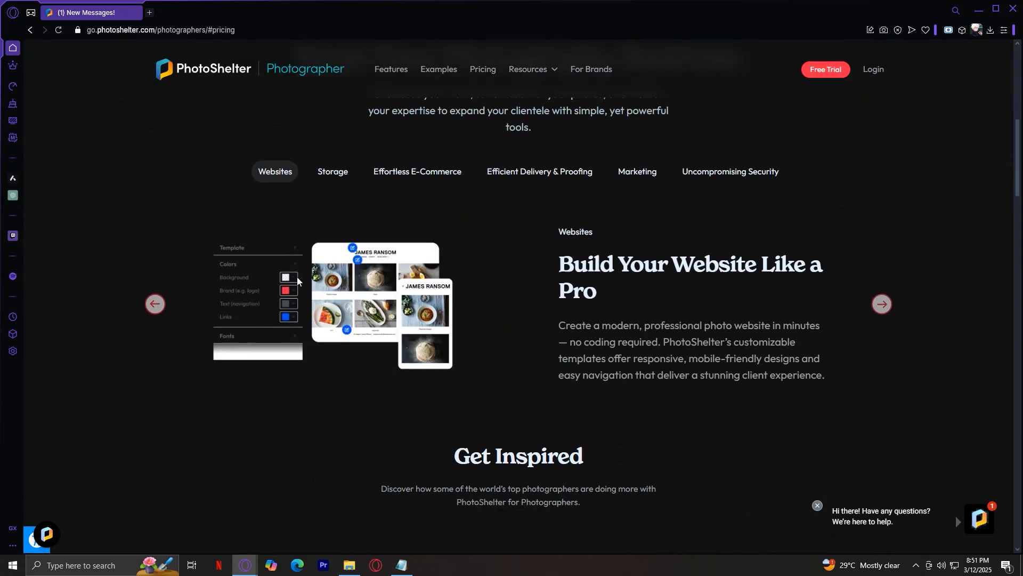
pyautogui.scroll(-3)
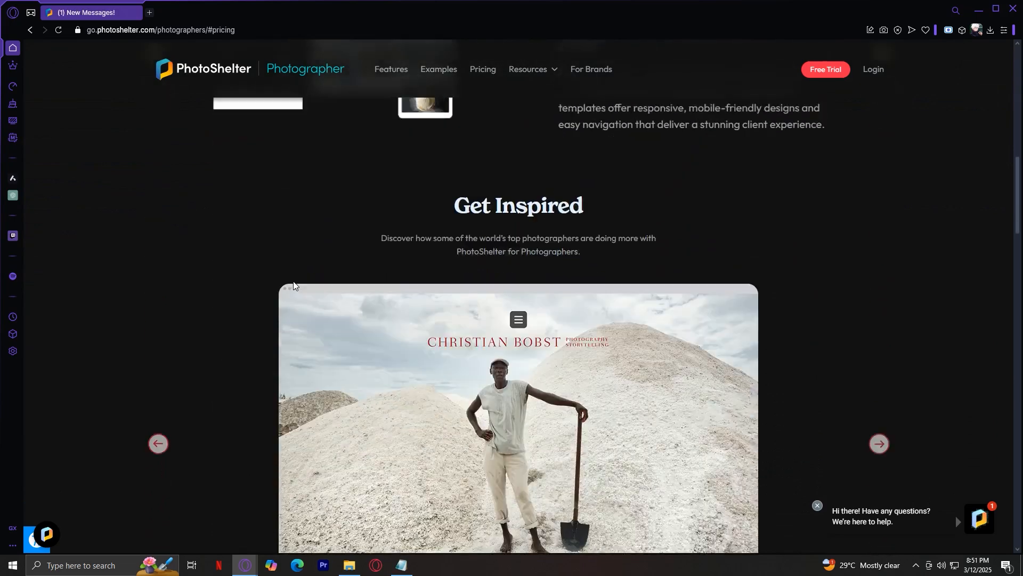
pyautogui.scroll(-3)
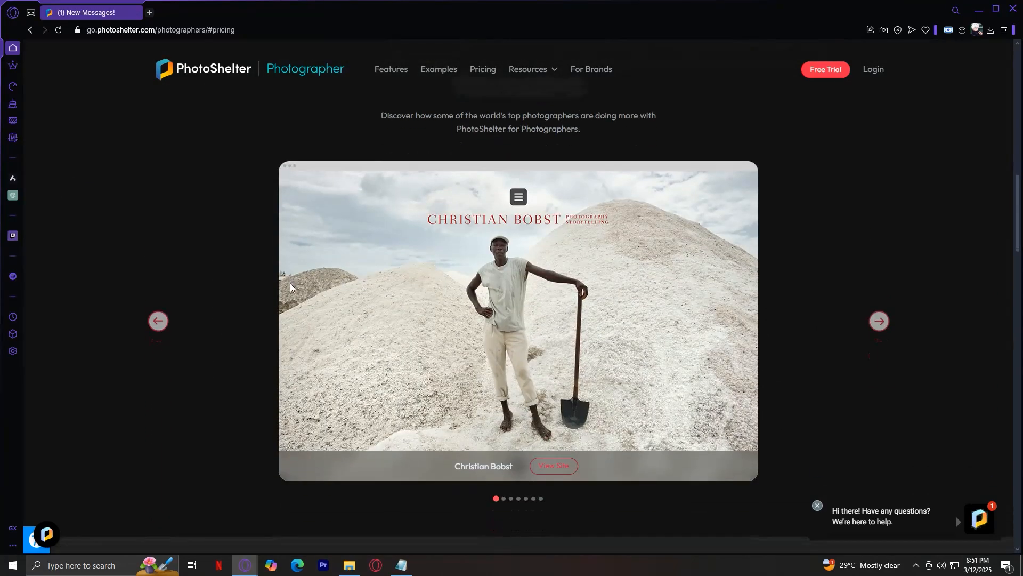
pyautogui.scroll(-3)
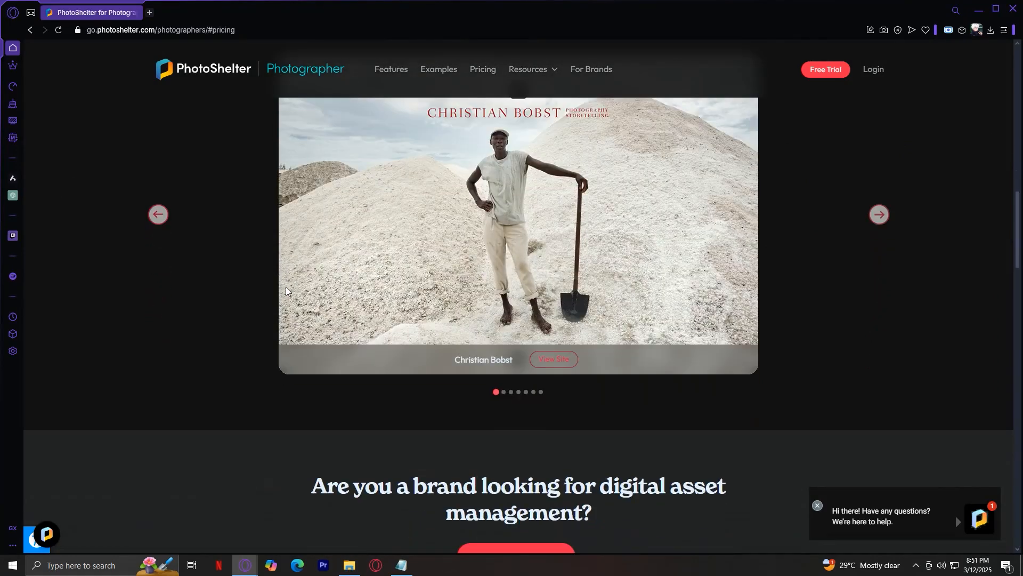
pyautogui.scroll(-3)
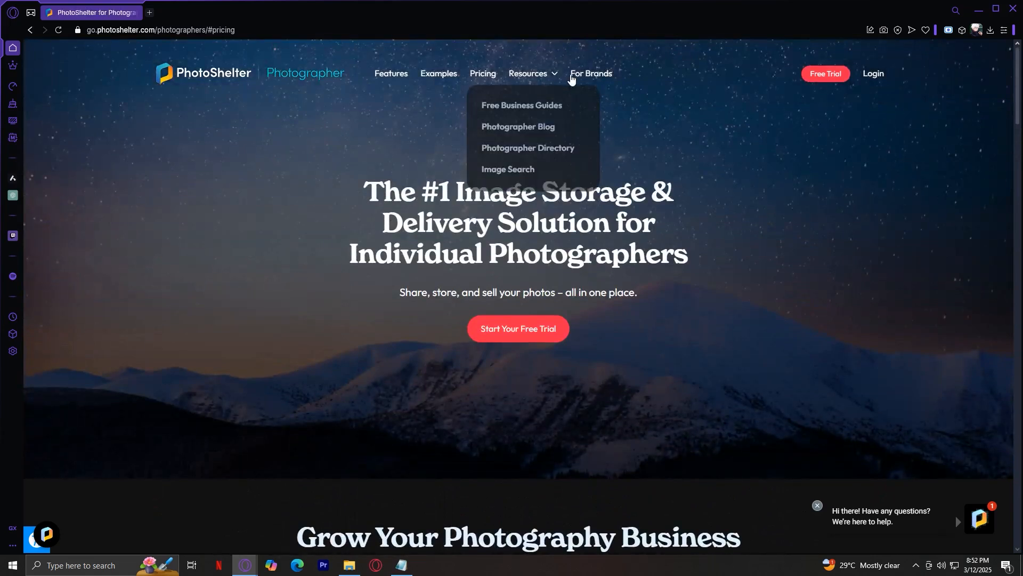
pyautogui.moveTo(398, 108)
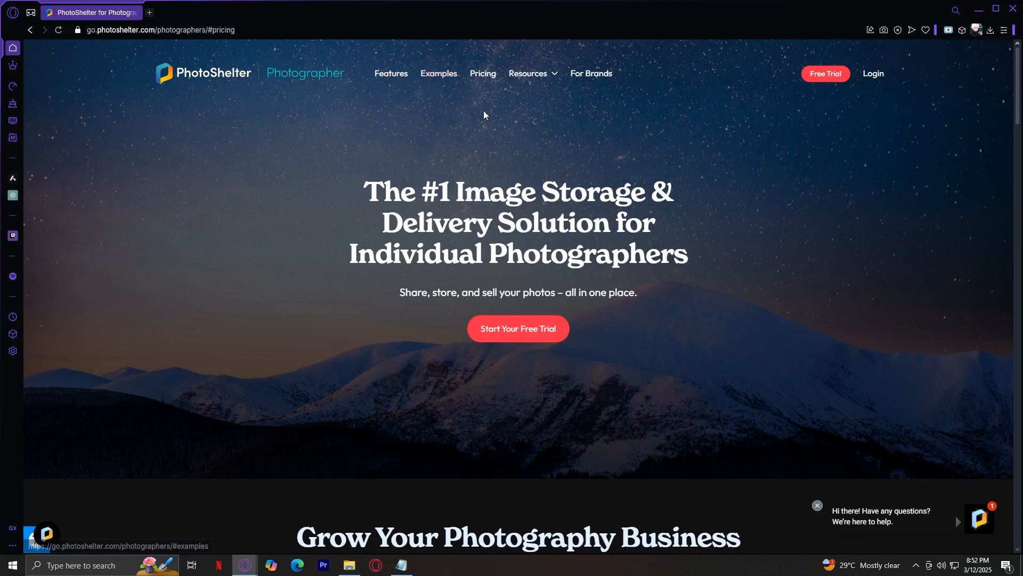
pyautogui.click(527, 73)
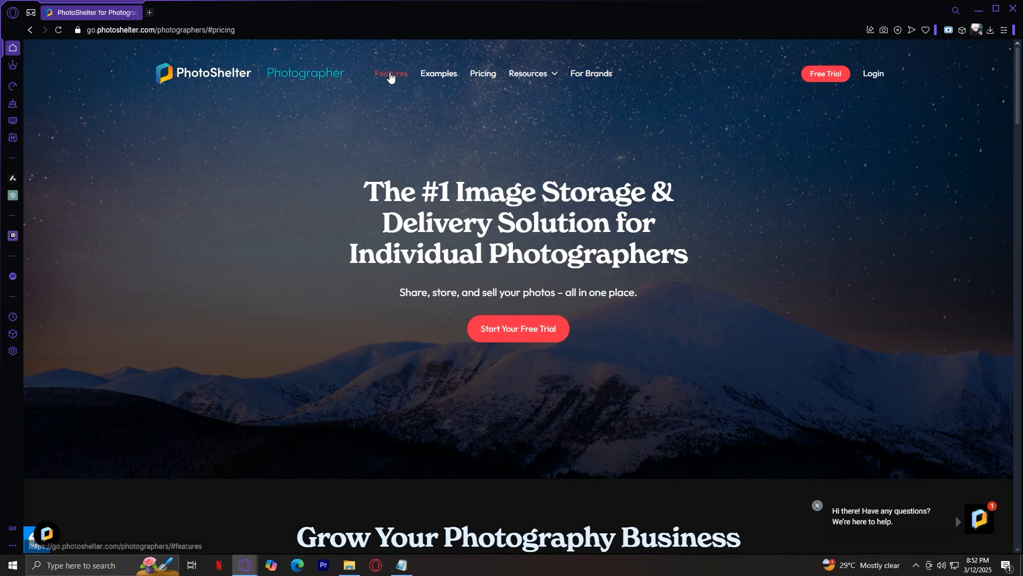
# Jump to the Features section via the top navigation bar.
pyautogui.click(391, 73)
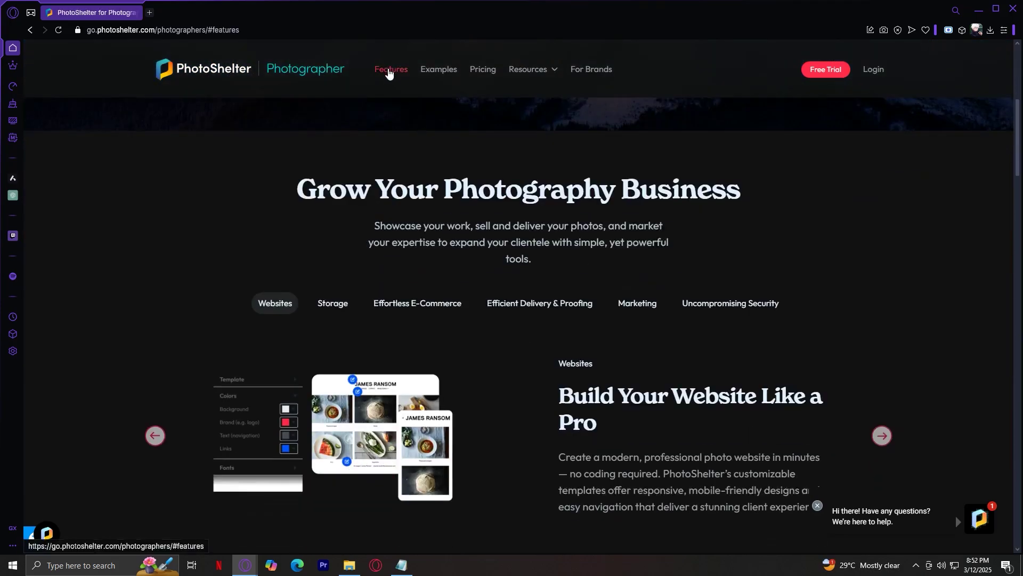
pyautogui.moveTo(625, 372)
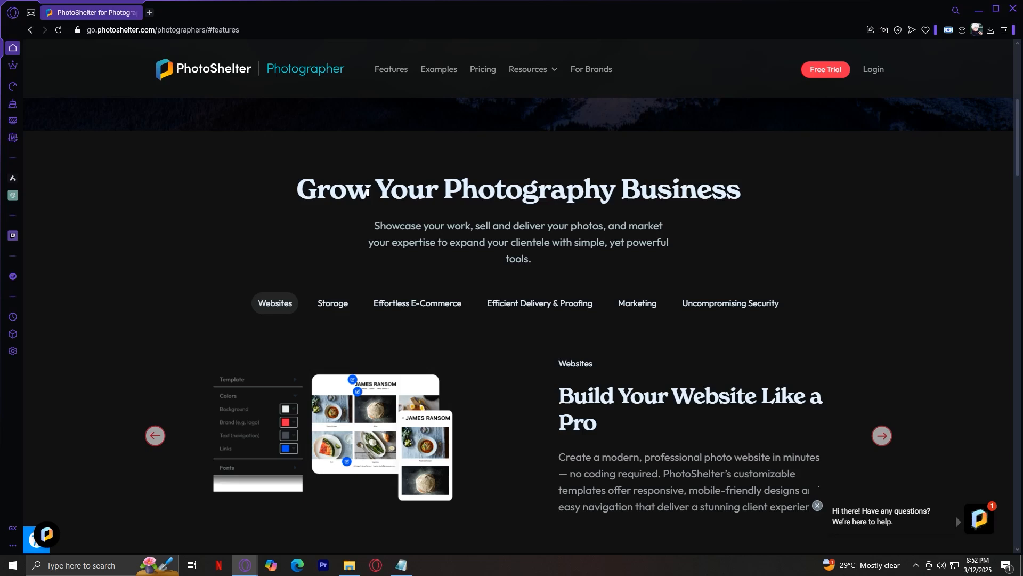
pyautogui.moveTo(164, 281)
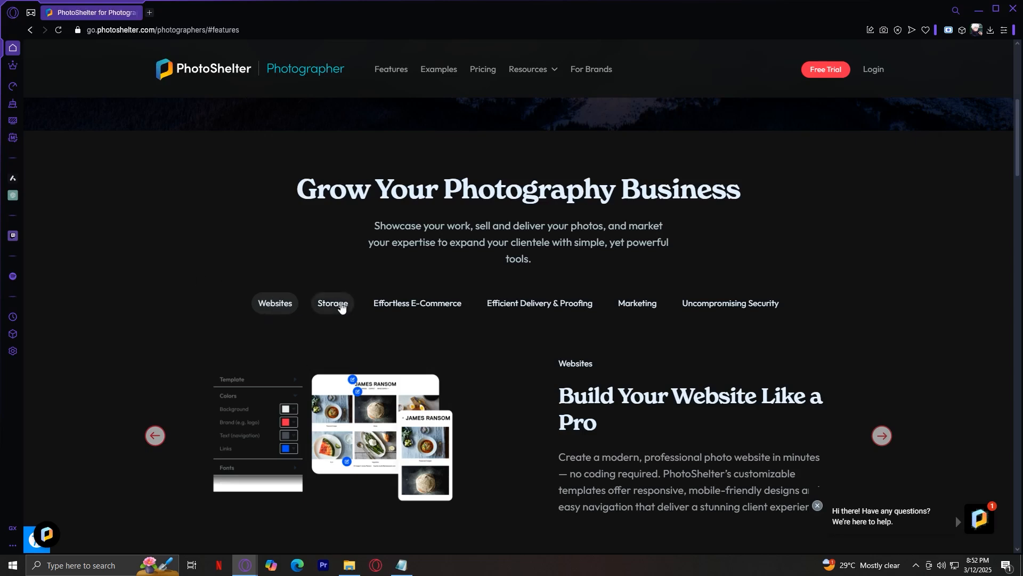
pyautogui.moveTo(532, 320)
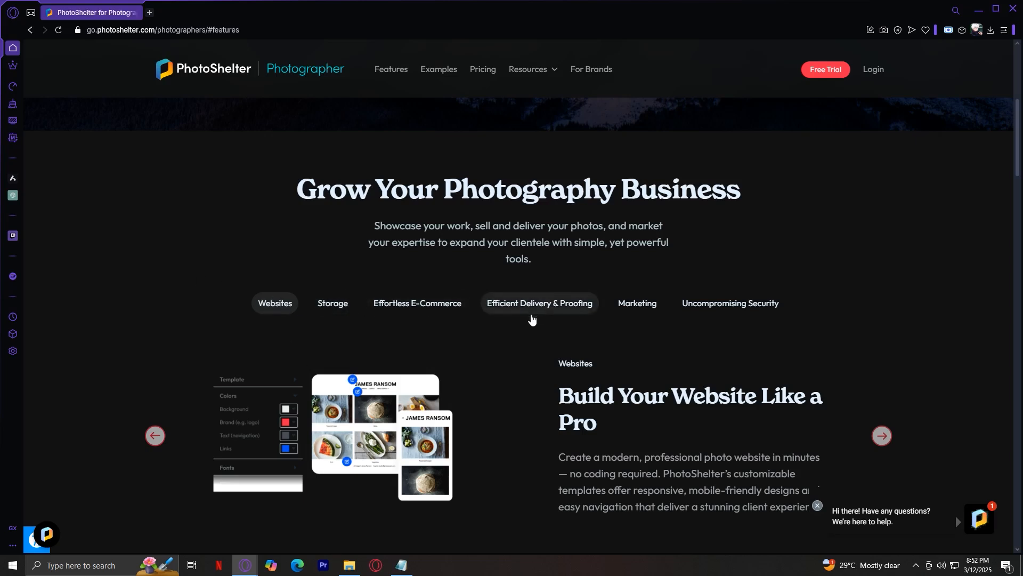
pyautogui.moveTo(622, 306)
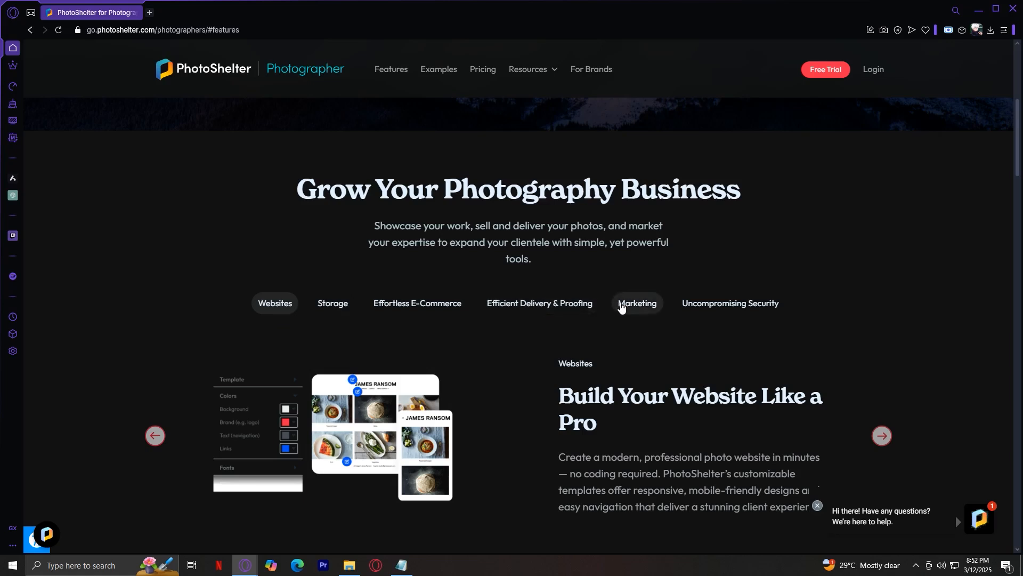
pyautogui.moveTo(723, 316)
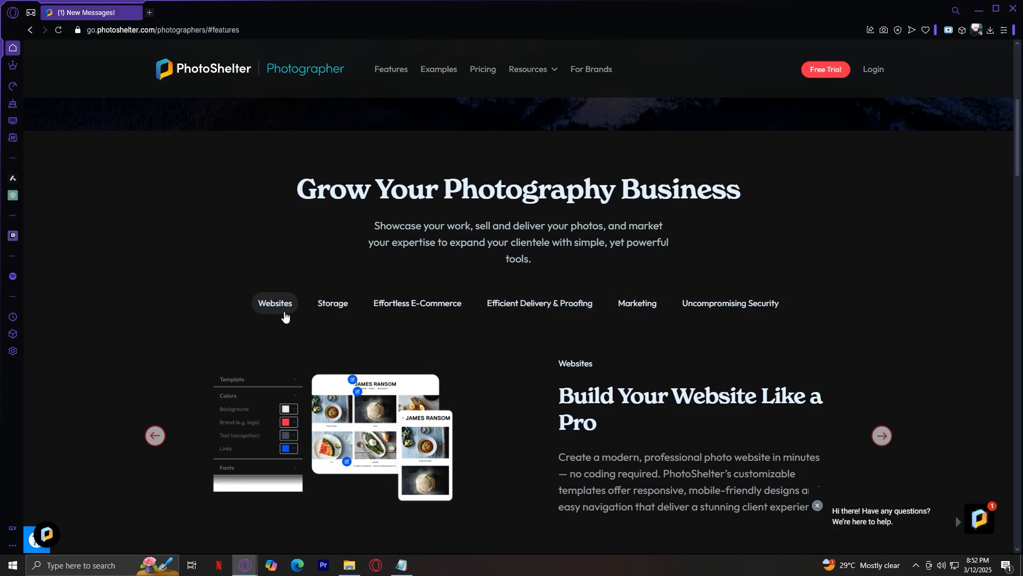
pyautogui.moveTo(277, 311)
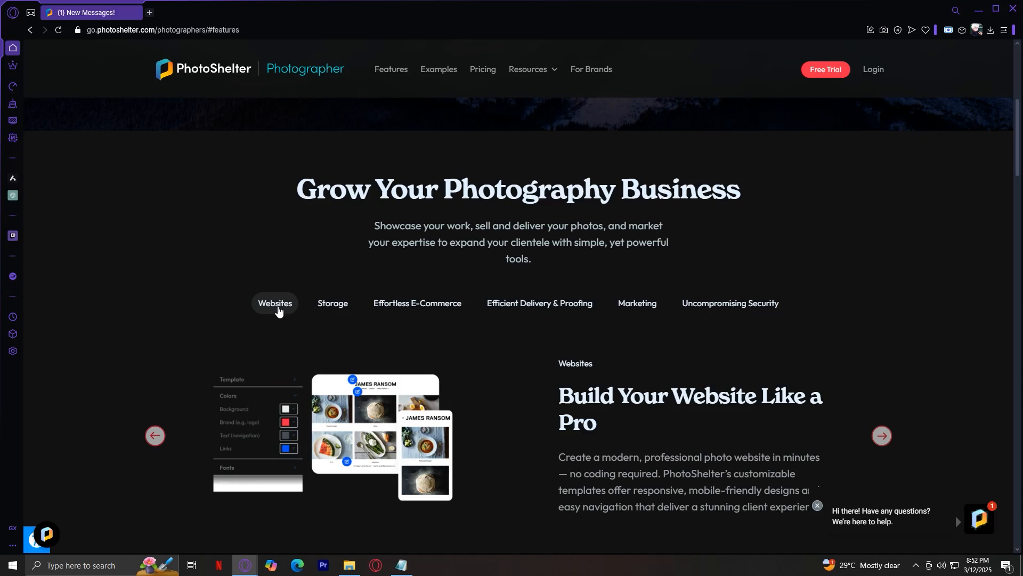
pyautogui.scroll(-3)
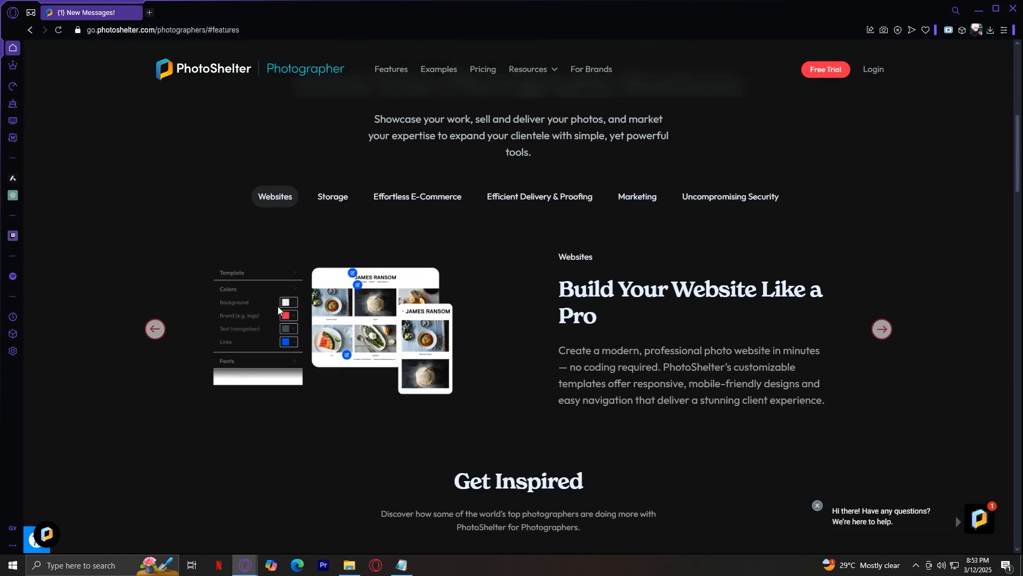
pyautogui.scroll(-3)
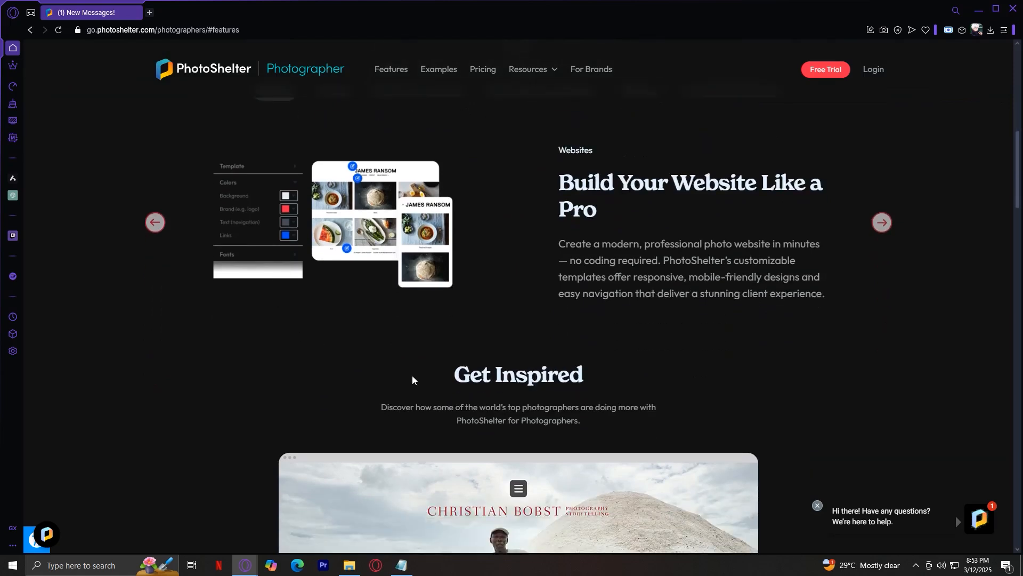
pyautogui.moveTo(344, 215)
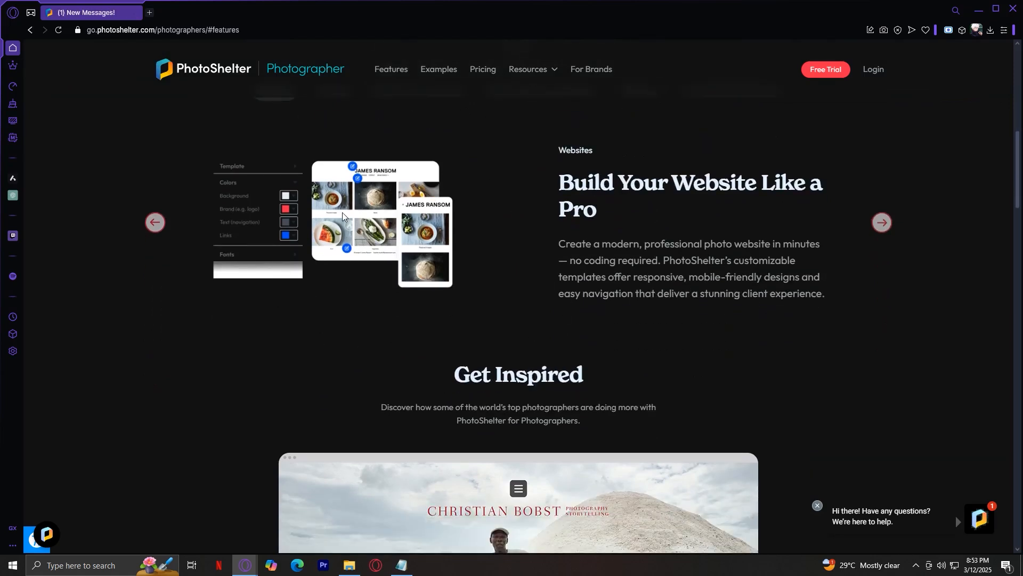
pyautogui.moveTo(498, 215)
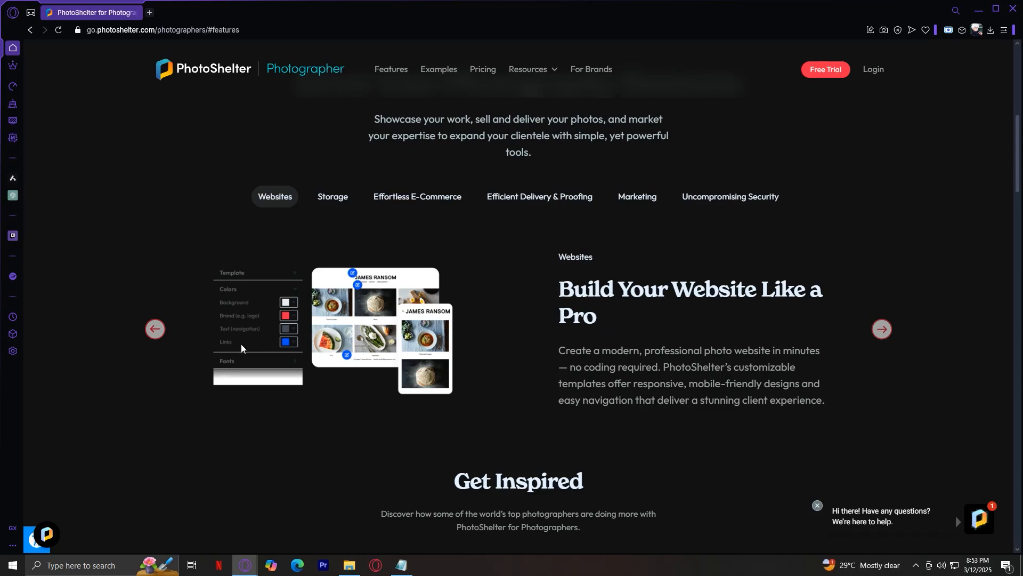
pyautogui.moveTo(252, 340)
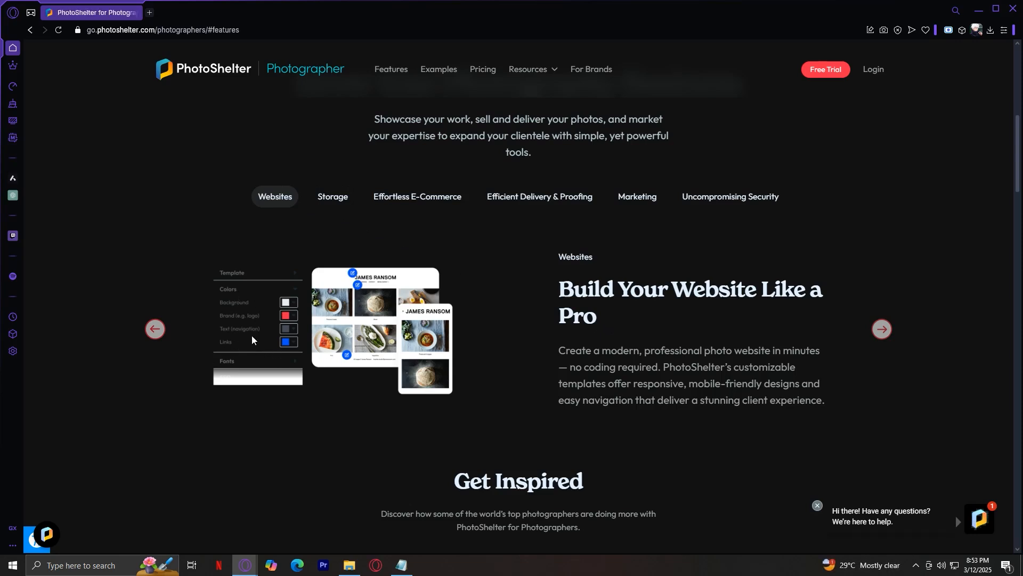
pyautogui.moveTo(301, 339)
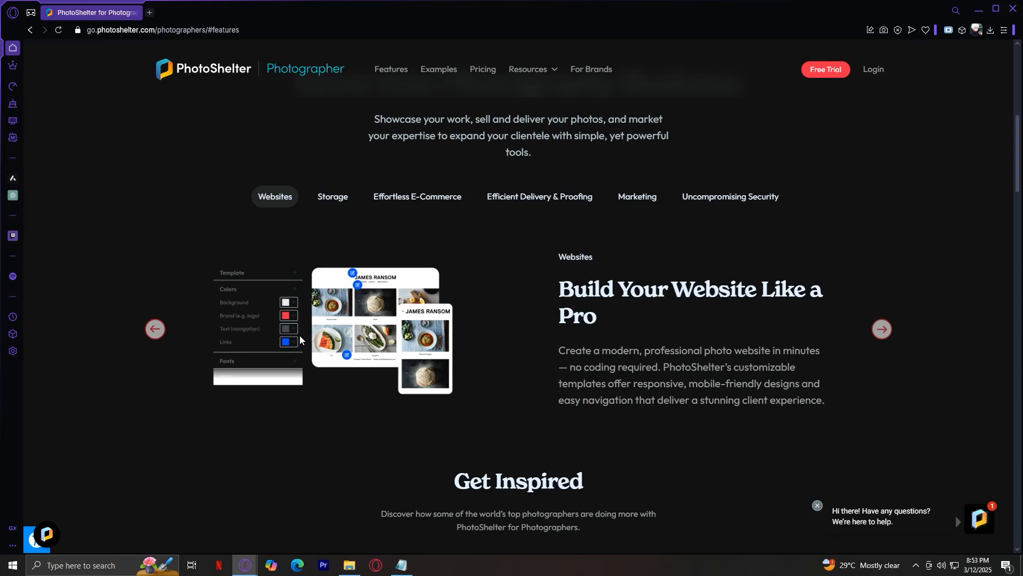
pyautogui.moveTo(319, 347)
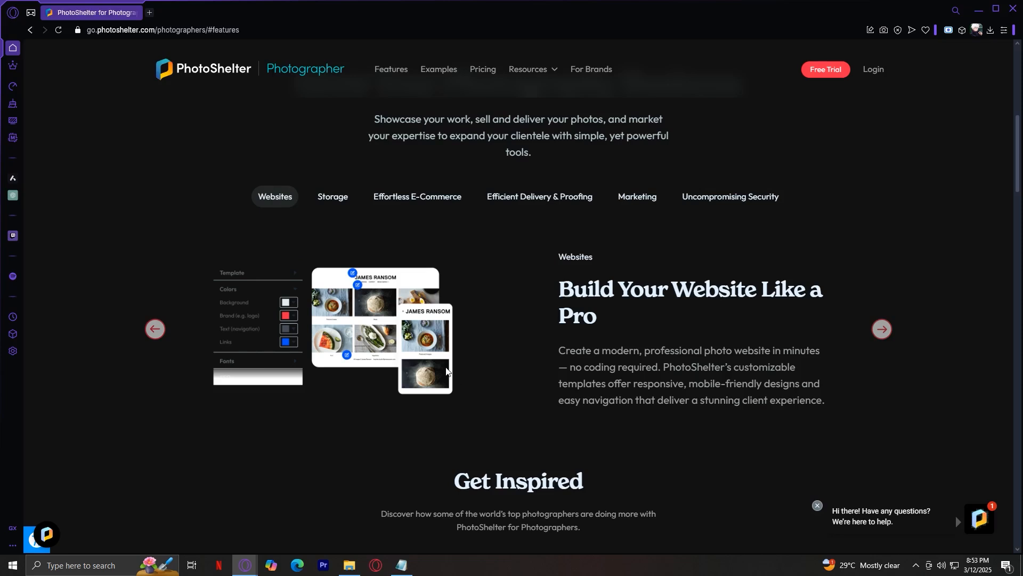
pyautogui.moveTo(435, 373)
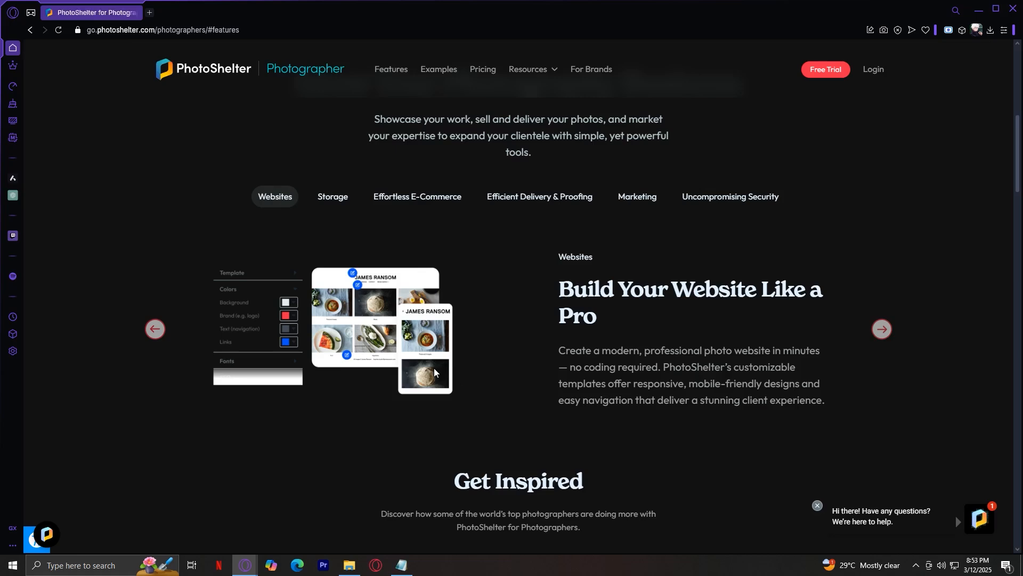
pyautogui.scroll(-3)
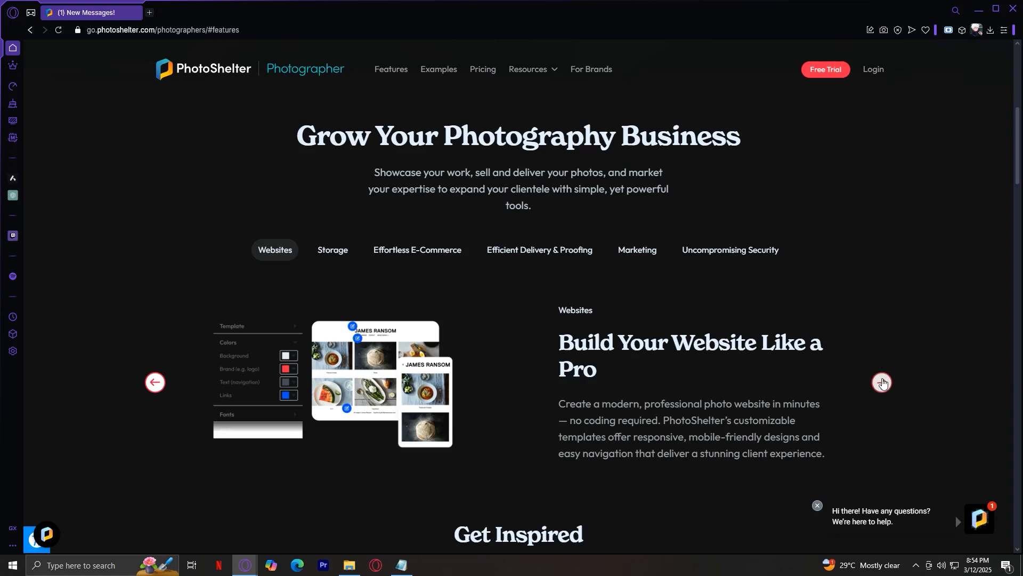
# Advance the carousel to the Storage slide, 'Store All Your Photos in One Place'.
pyautogui.click(882, 382)
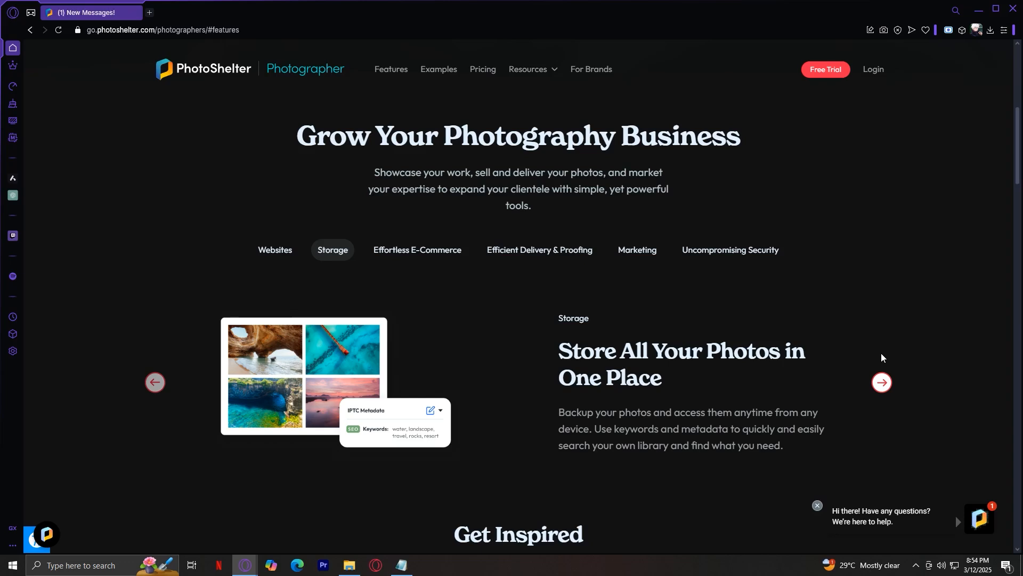
pyautogui.moveTo(174, 339)
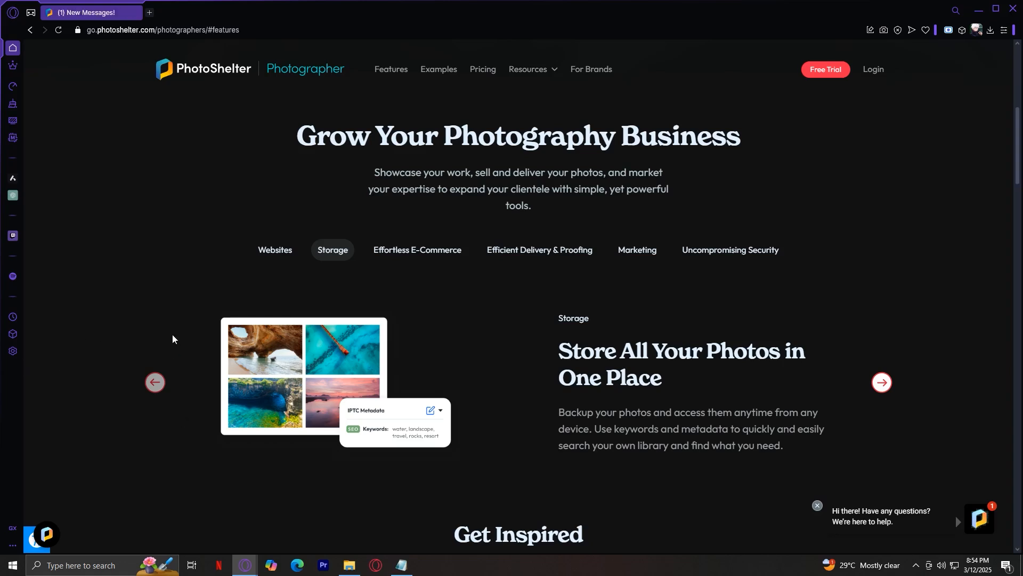
pyautogui.moveTo(363, 416)
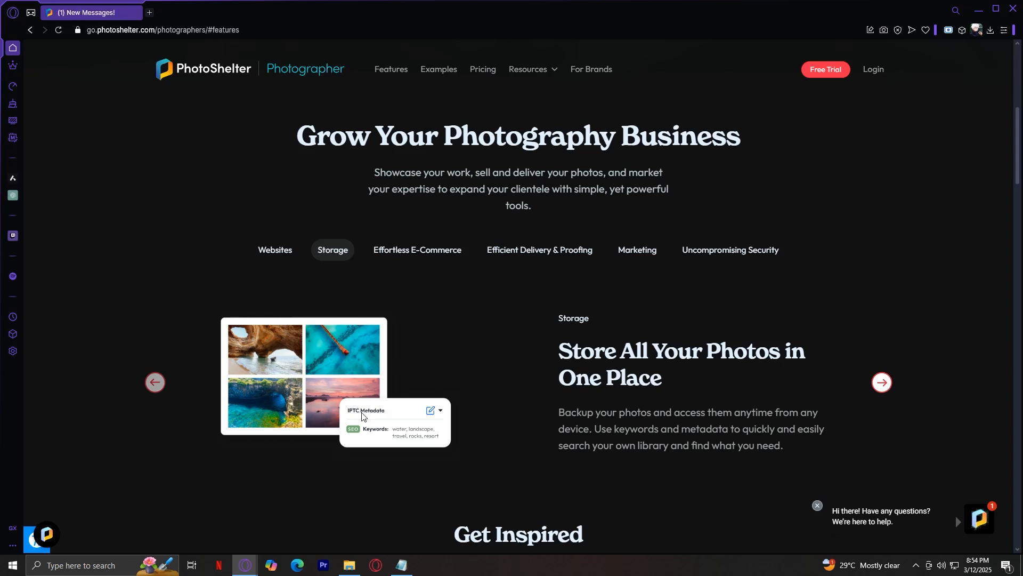
pyautogui.moveTo(284, 389)
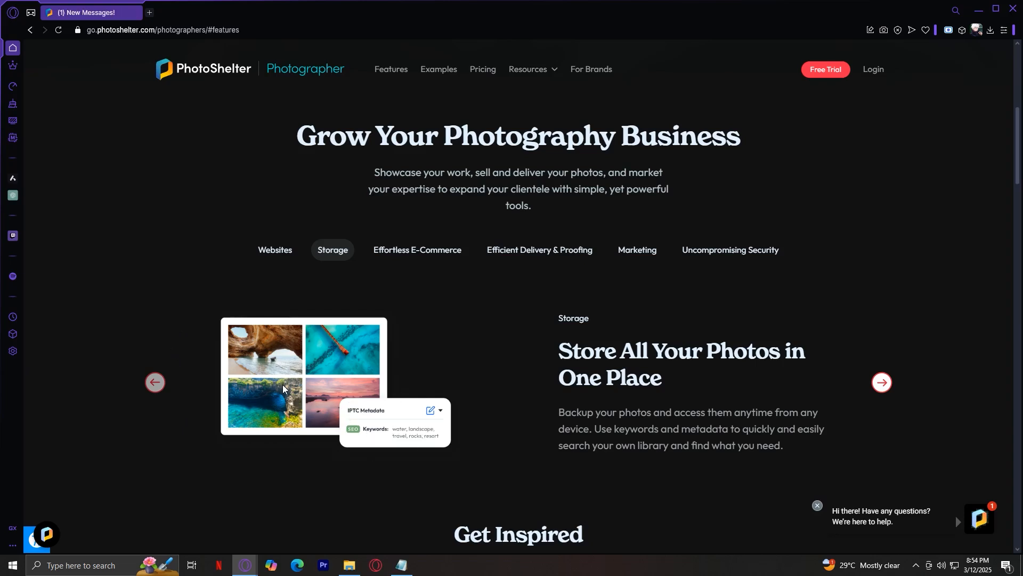
pyautogui.moveTo(284, 386)
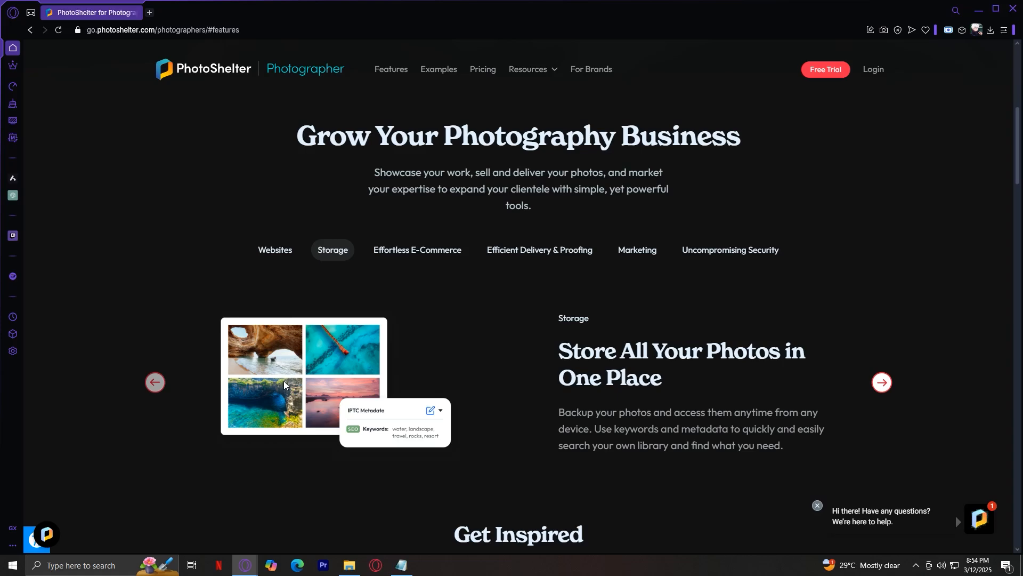
# Show the Effortless E-Commerce slide about selling prints and downloads.
pyautogui.click(417, 250)
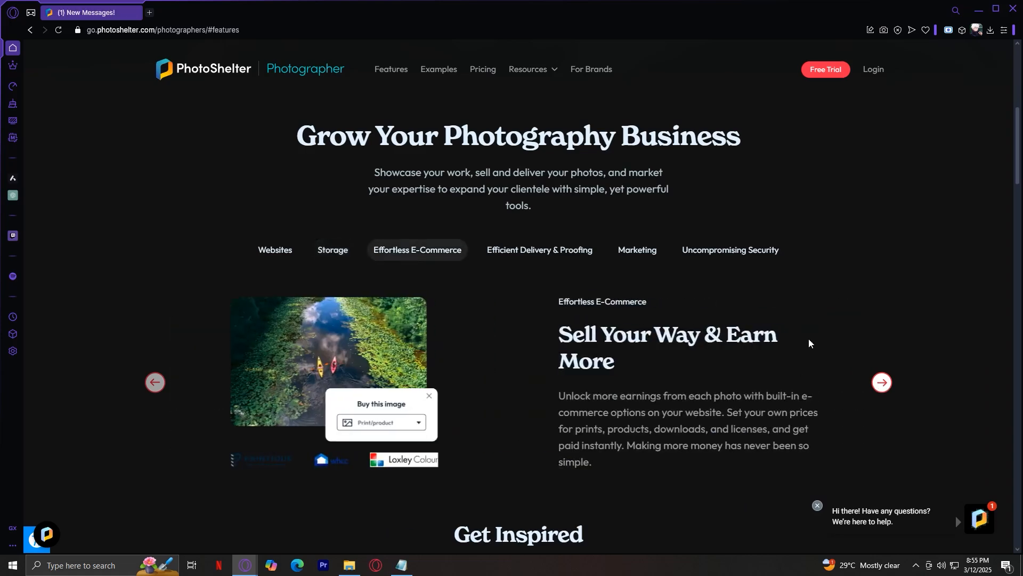
pyautogui.moveTo(533, 352)
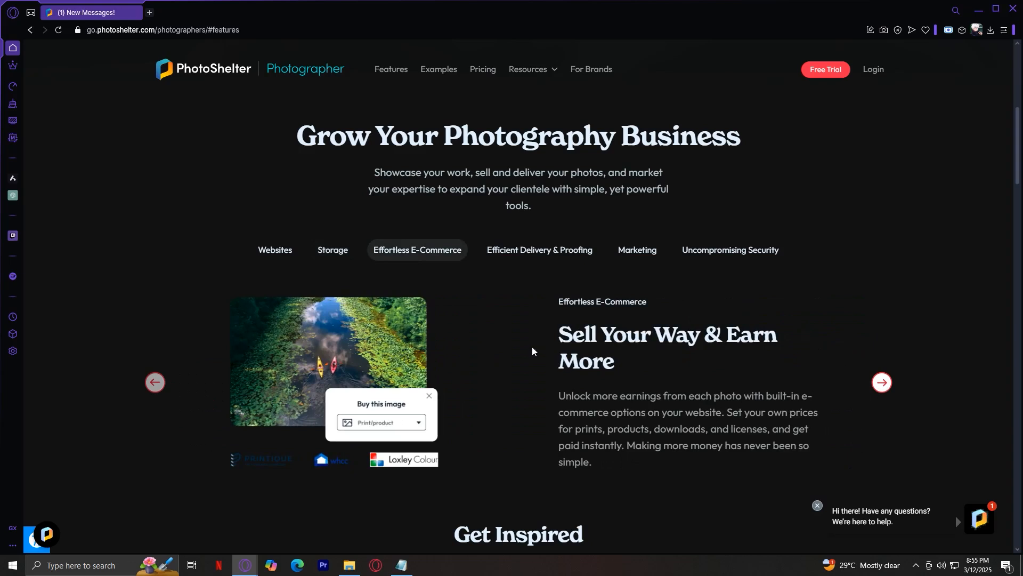
pyautogui.moveTo(673, 366)
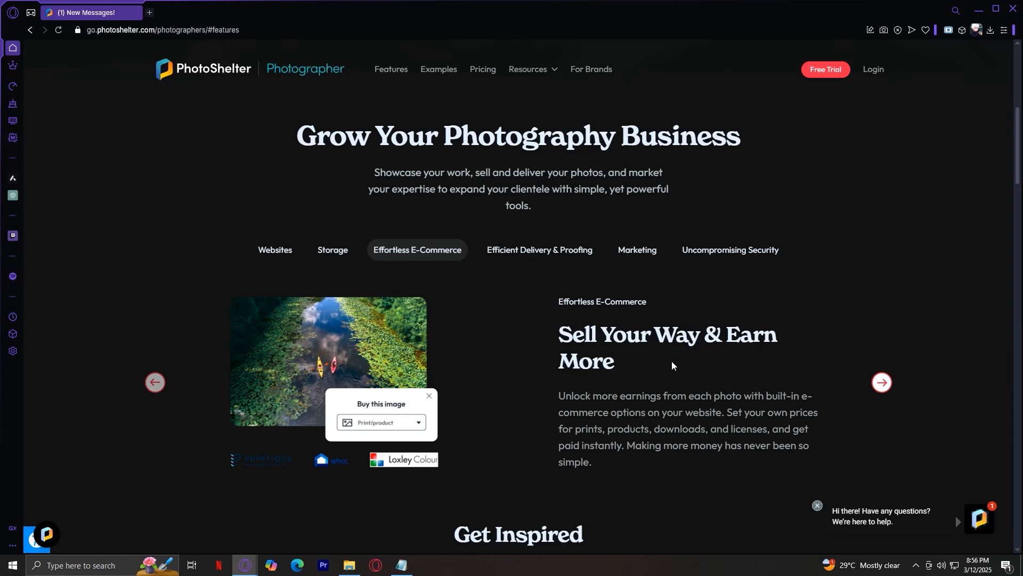
# Step through Efficient Delivery & Proofing to the Uncompromising Security slide, 'Keep Your Photos Safe 24/7'.
pyautogui.click(540, 249)
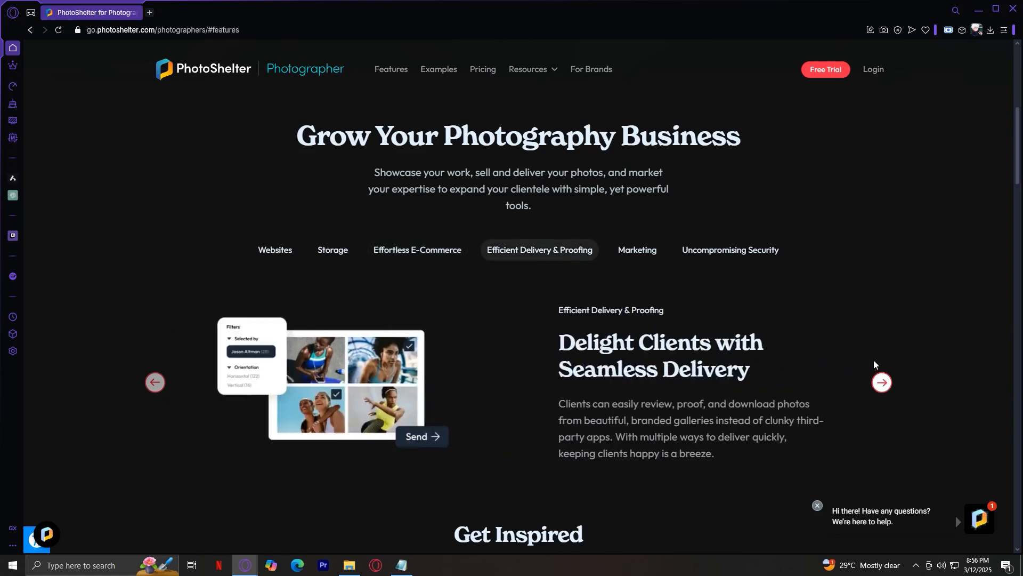
pyautogui.scroll(-3)
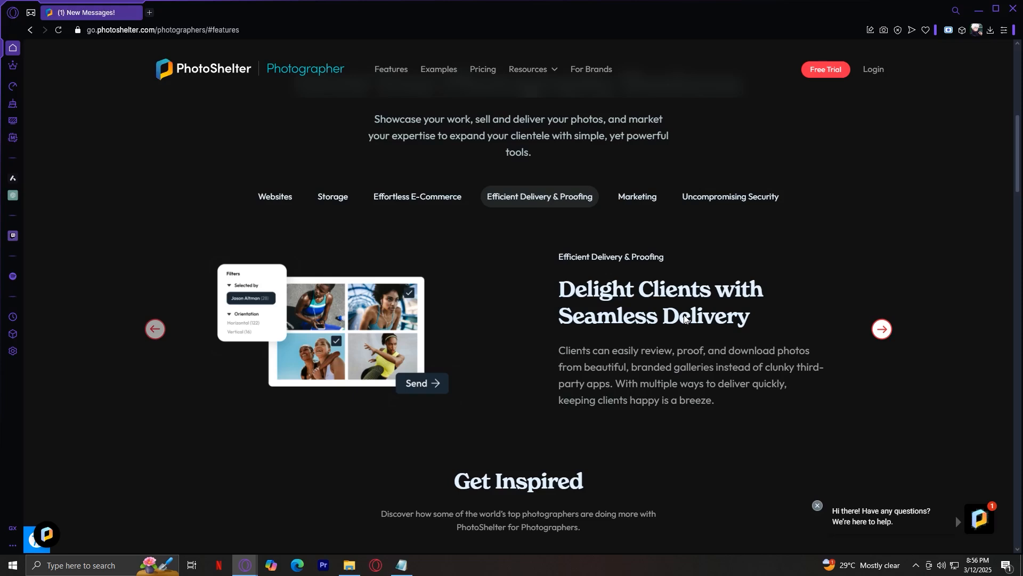
pyautogui.click(881, 329)
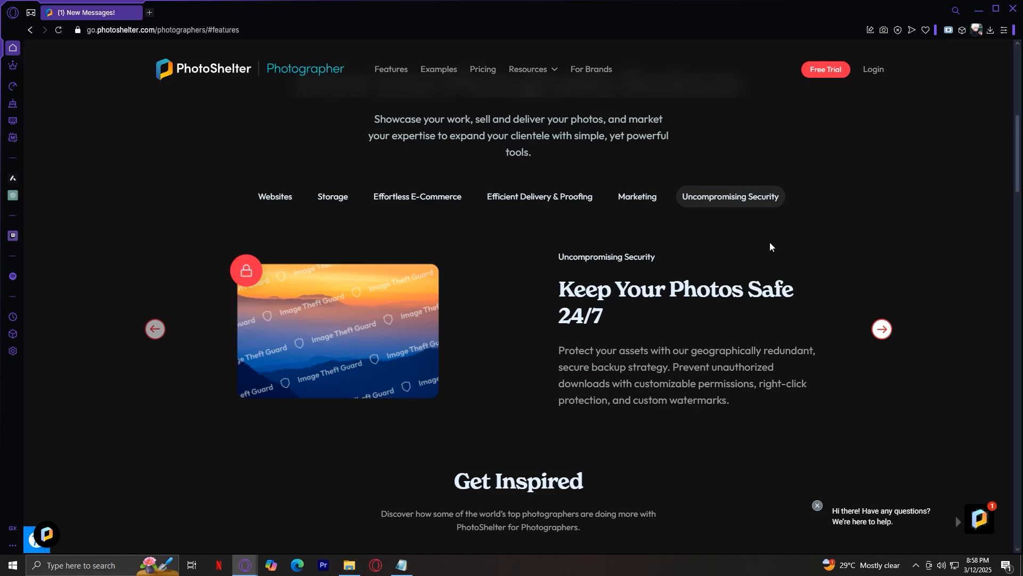
# Jump to the Examples section showing Christian Bobst's portfolio site.
pyautogui.scroll(-3)
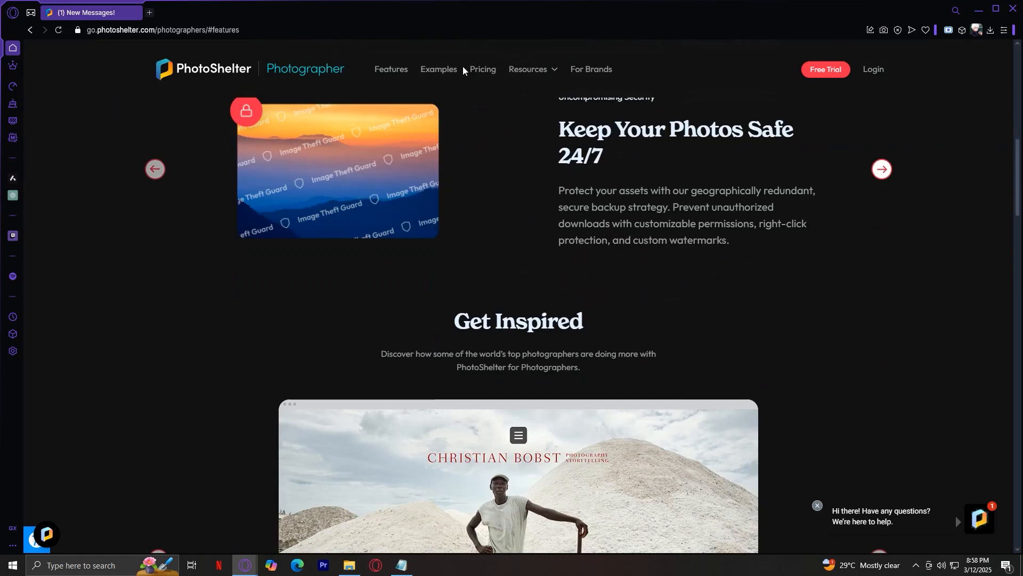
pyautogui.click(438, 69)
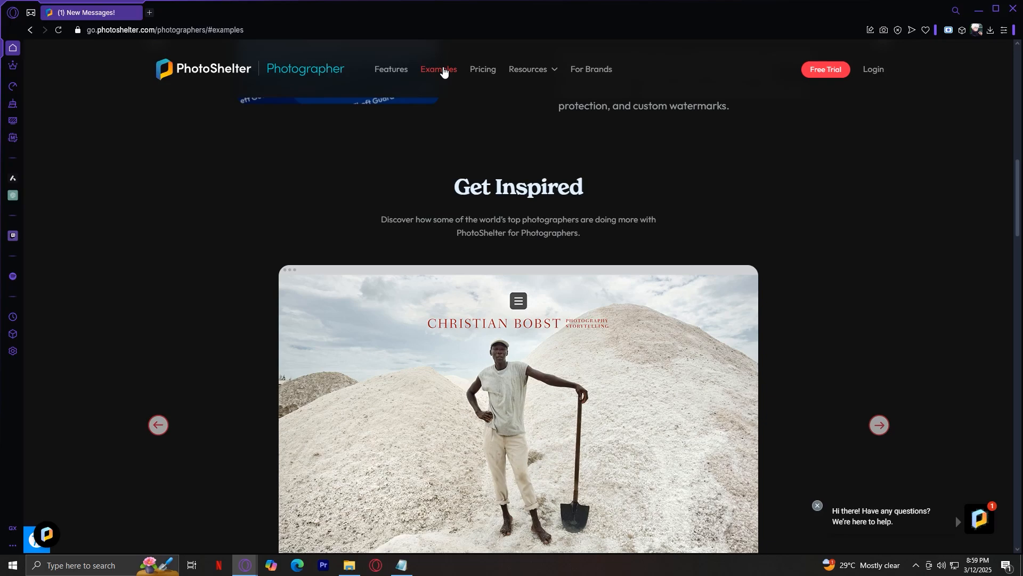
# Show the Pricing table and highlight the Basic $10 and Pro $45 prices.
pyautogui.click(483, 70)
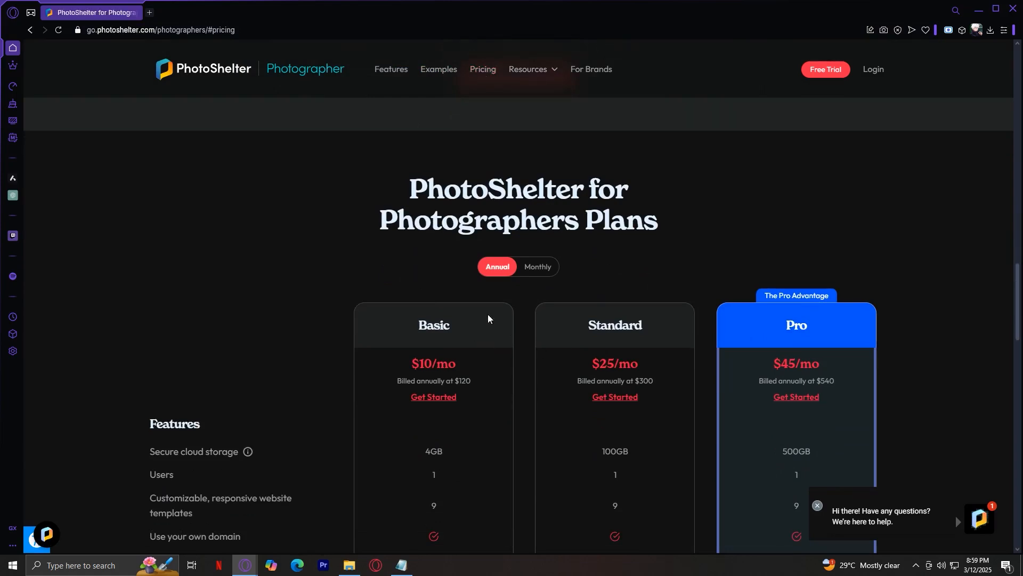
pyautogui.moveTo(732, 333)
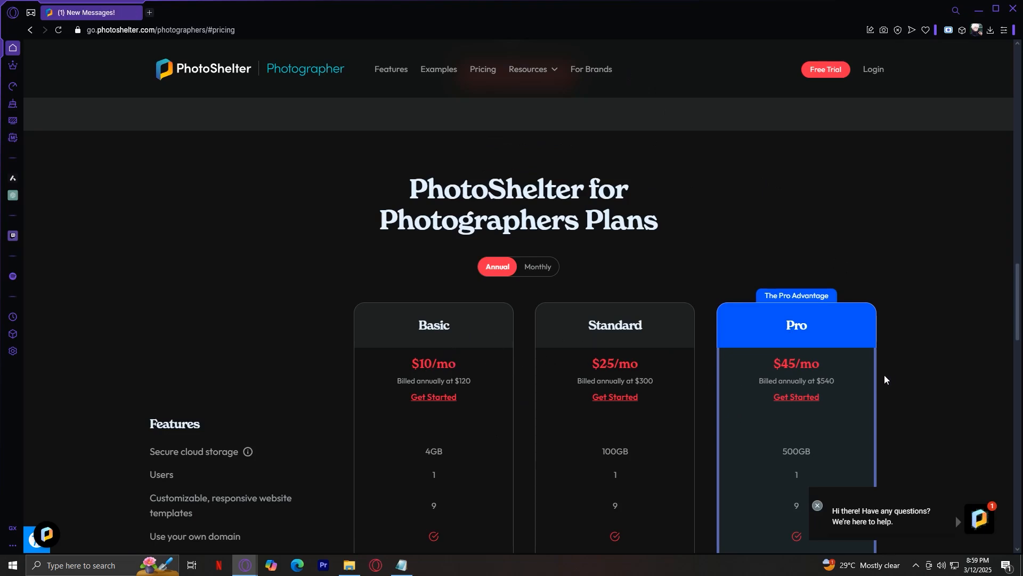
pyautogui.scroll(-3)
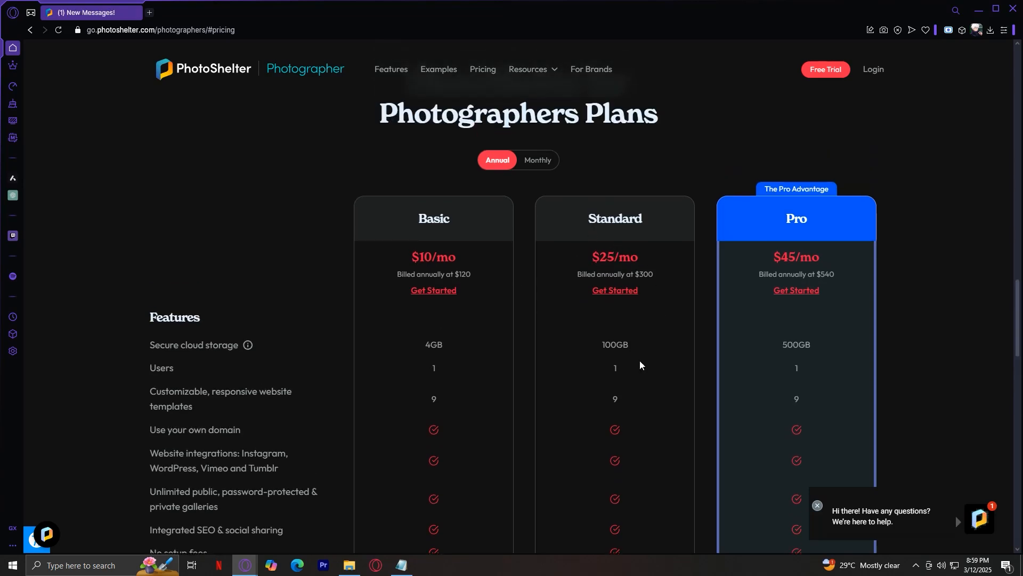
pyautogui.moveTo(414, 252)
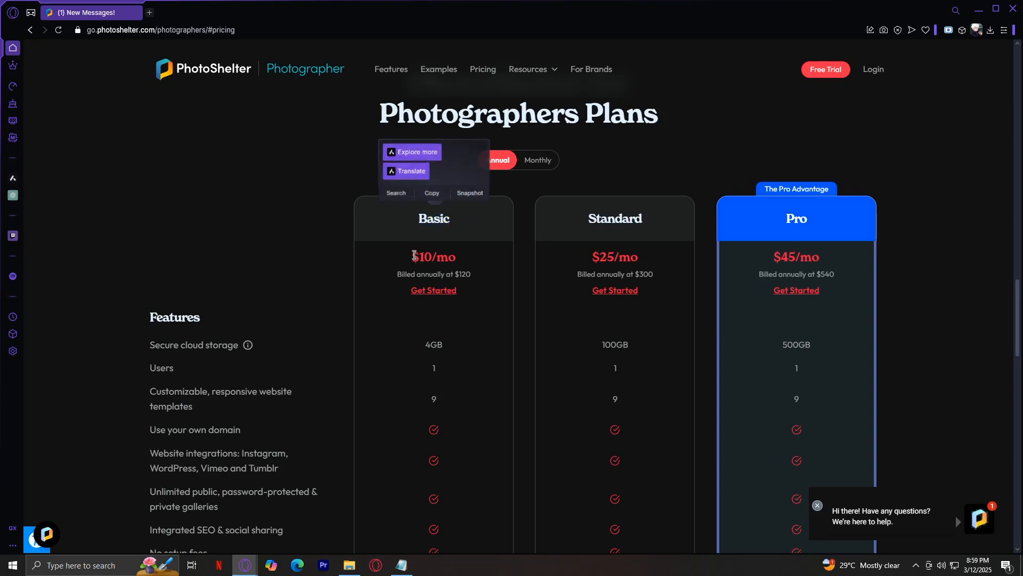
pyautogui.doubleClick(433, 344)
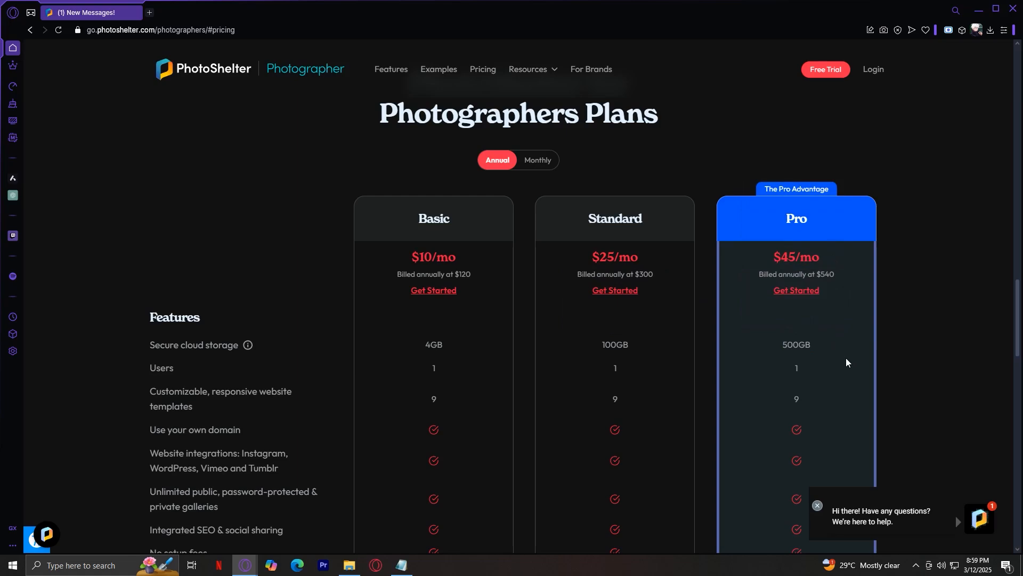
pyautogui.doubleClick(796, 257)
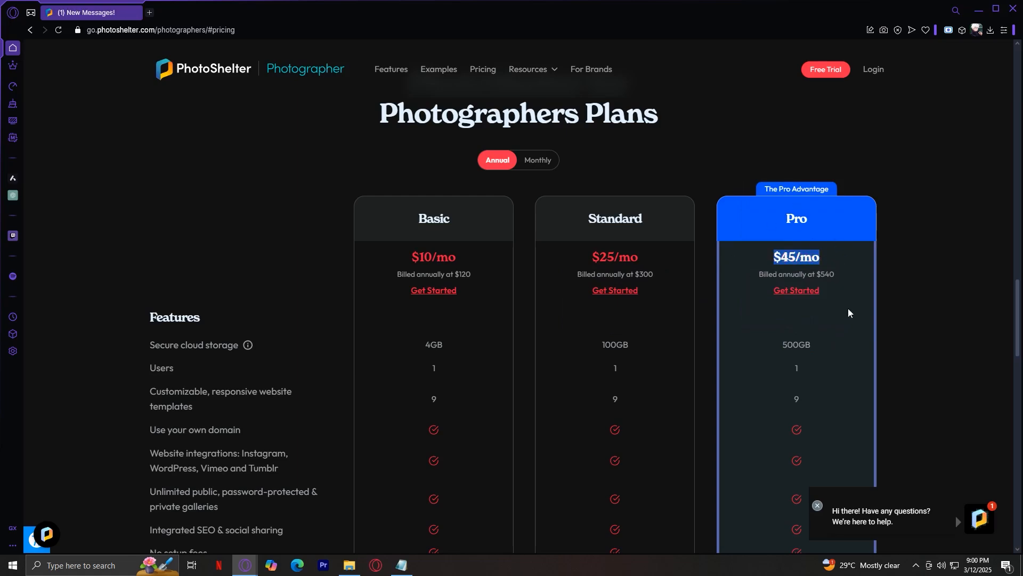
pyautogui.scroll(-3)
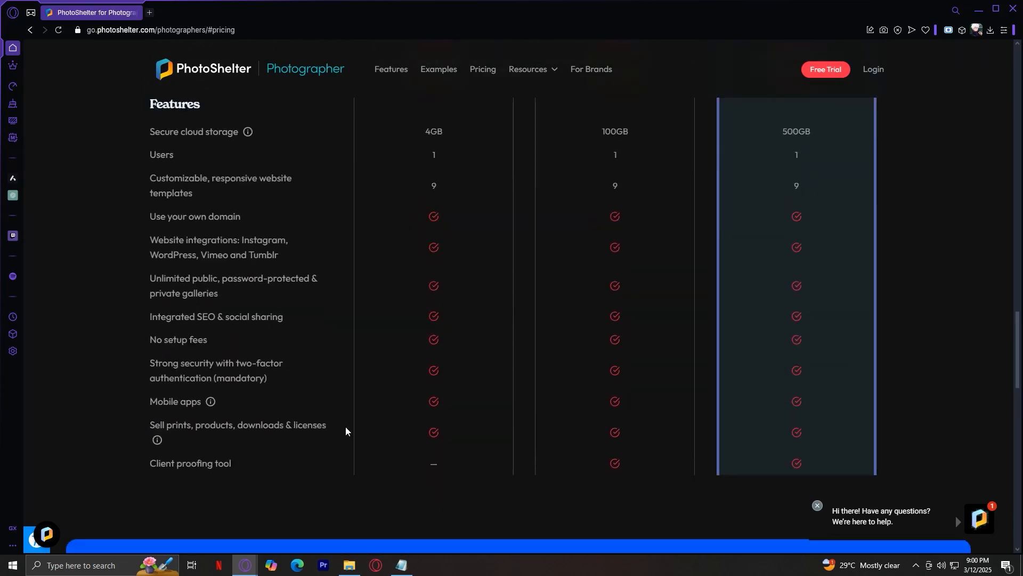
pyautogui.moveTo(559, 366)
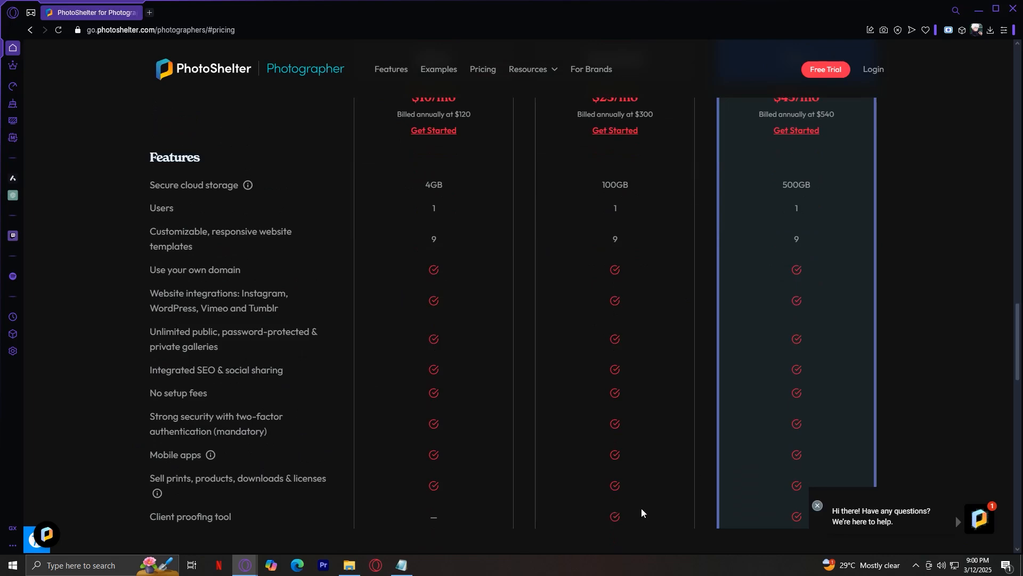
pyautogui.scroll(3)
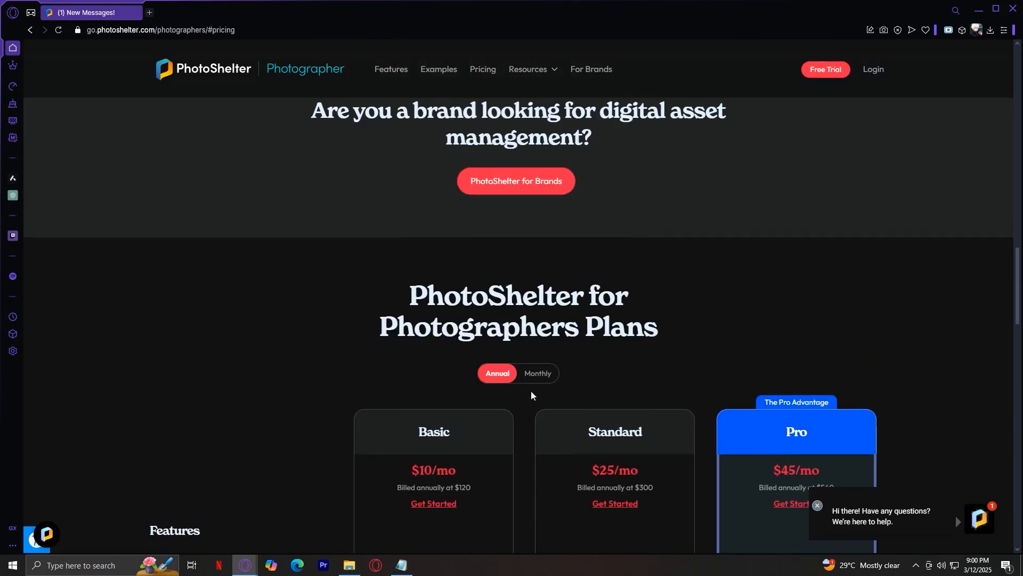
# Toggle plan prices between monthly and annual billing twice, ending on annual.
pyautogui.click(537, 373)
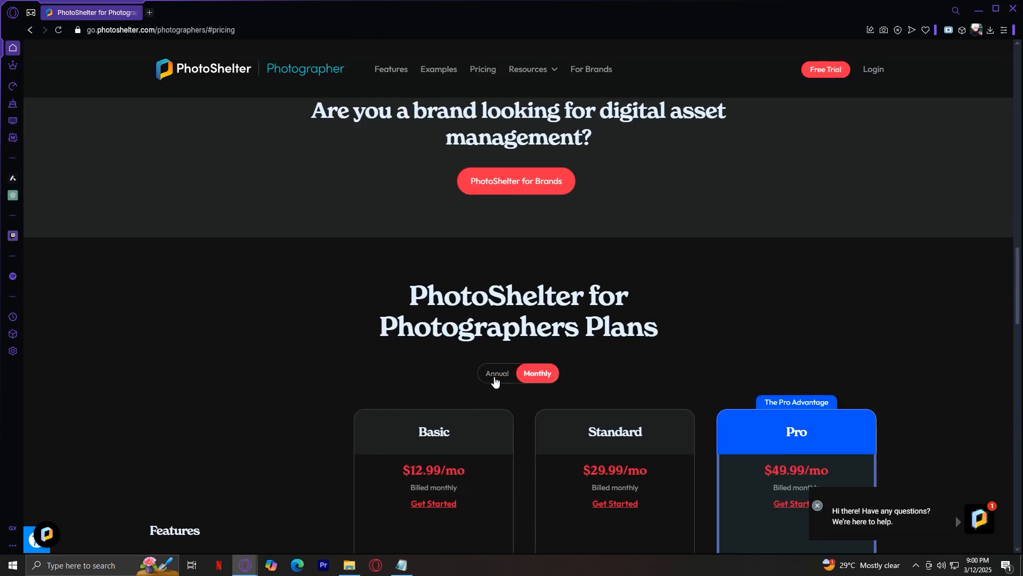
pyautogui.click(497, 373)
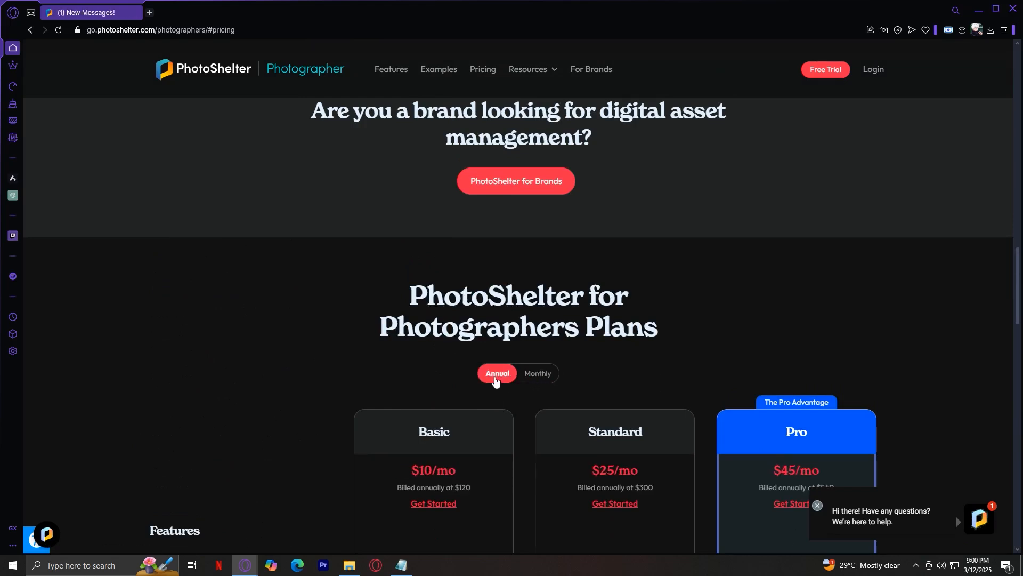
pyautogui.moveTo(575, 360)
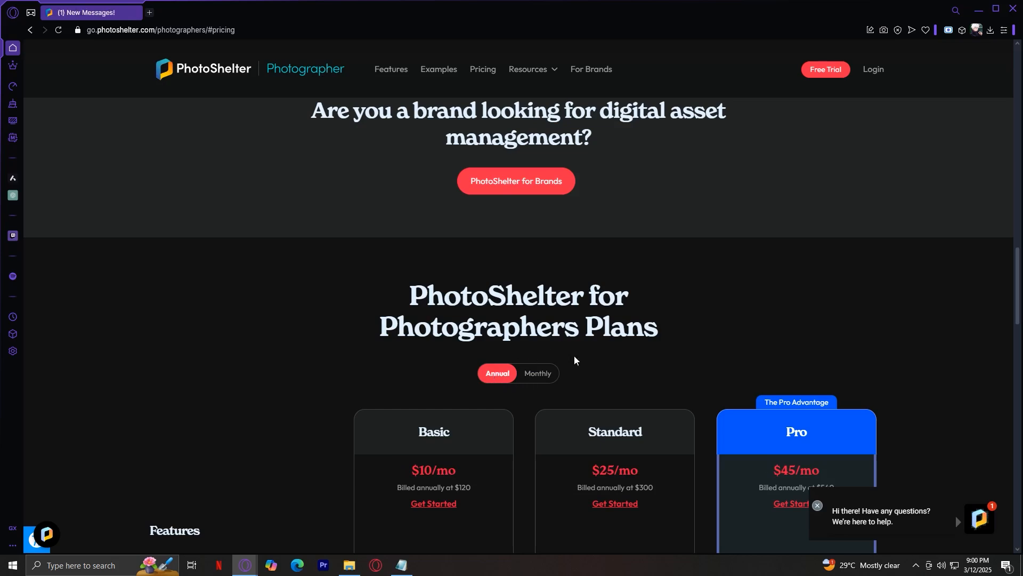
pyautogui.click(538, 373)
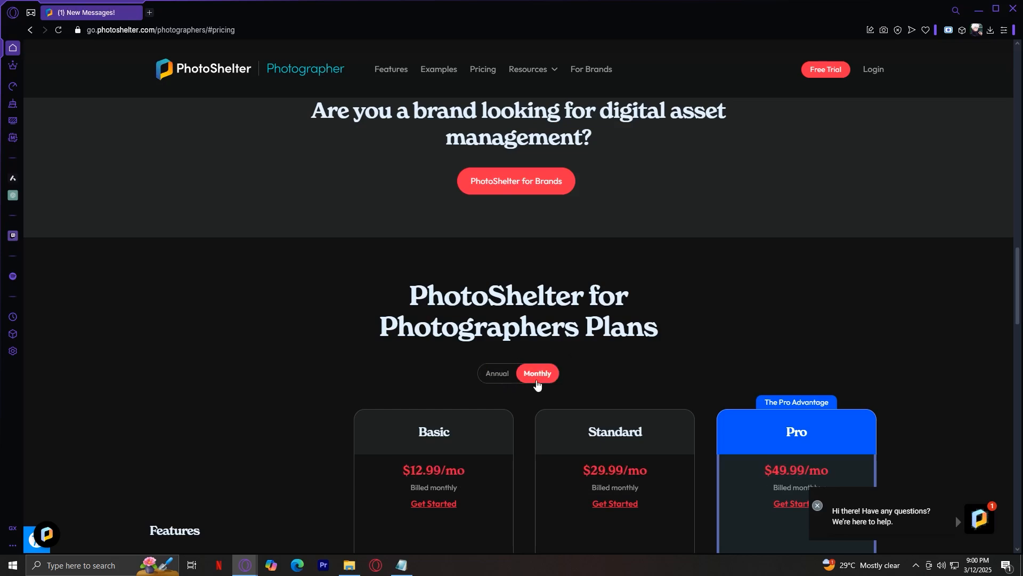
pyautogui.moveTo(487, 383)
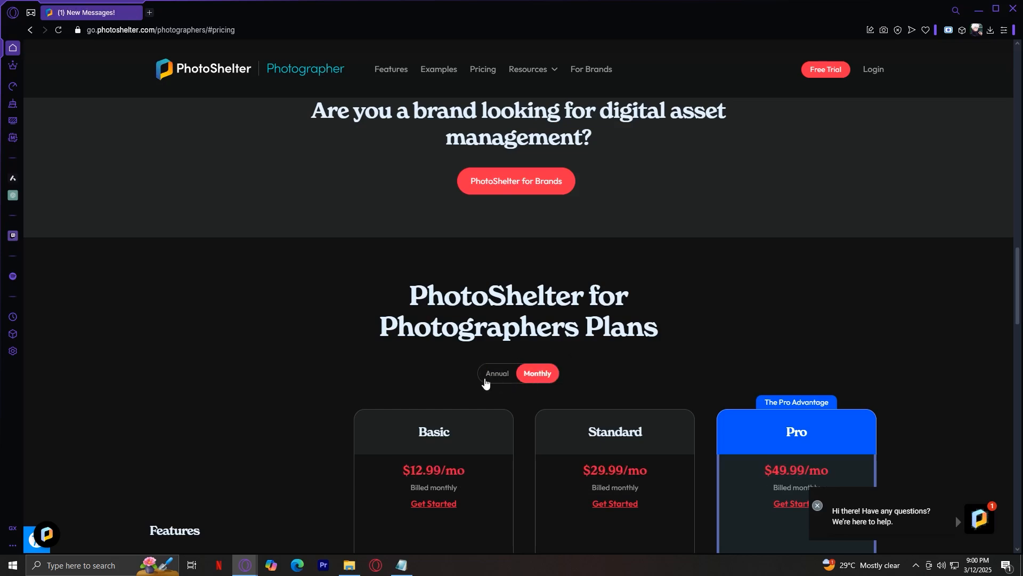
pyautogui.click(498, 374)
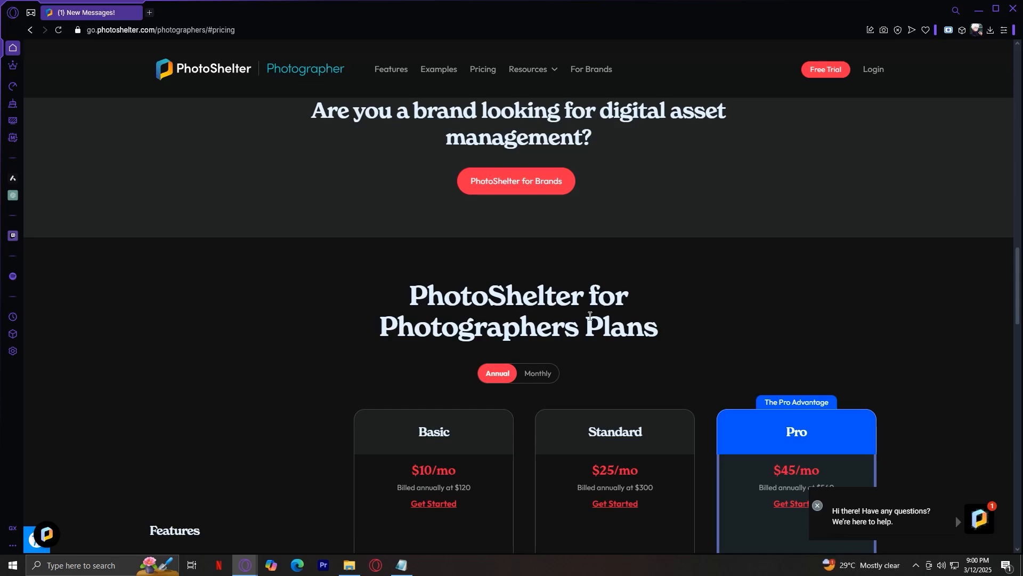
pyautogui.scroll(-3)
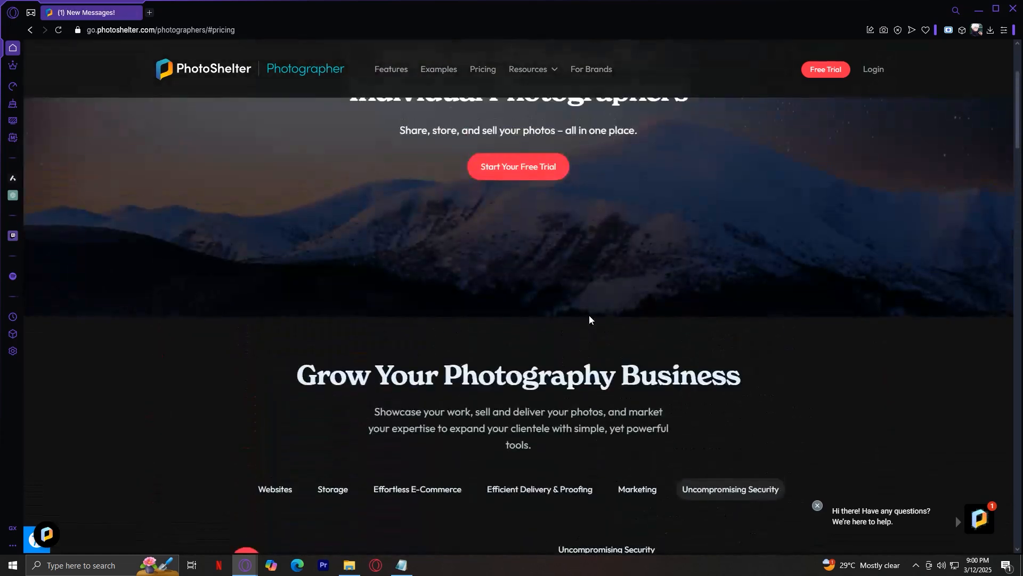
# Scroll to the top and open the Resources dropdown with guides, blog, directory and image search.
pyautogui.scroll(3)
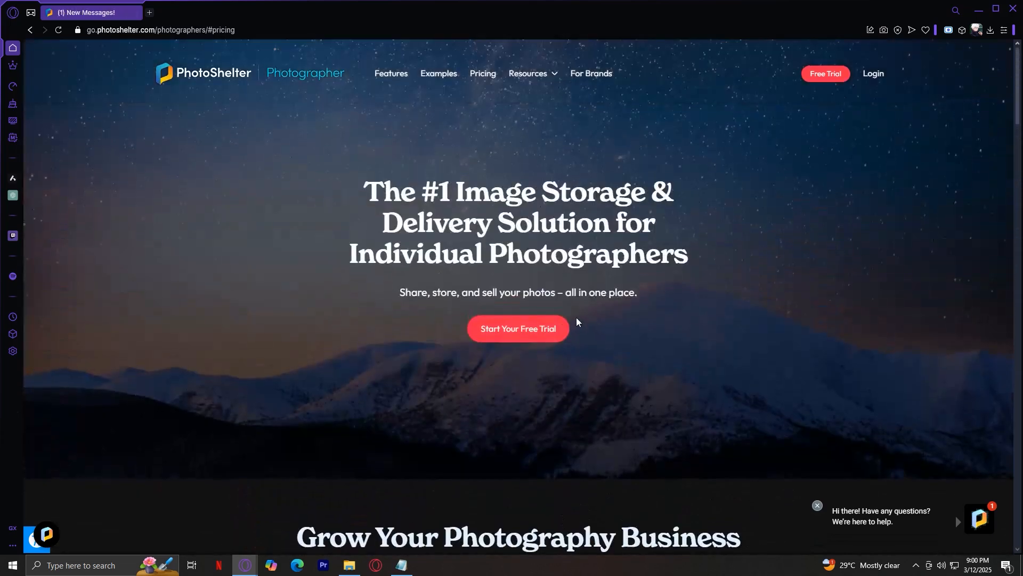
pyautogui.click(529, 73)
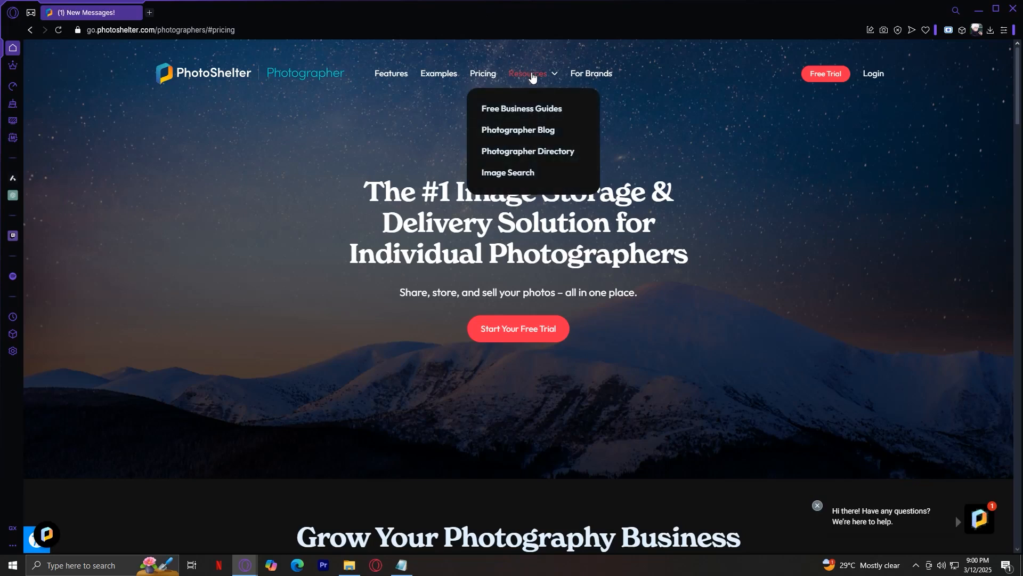
pyautogui.moveTo(542, 112)
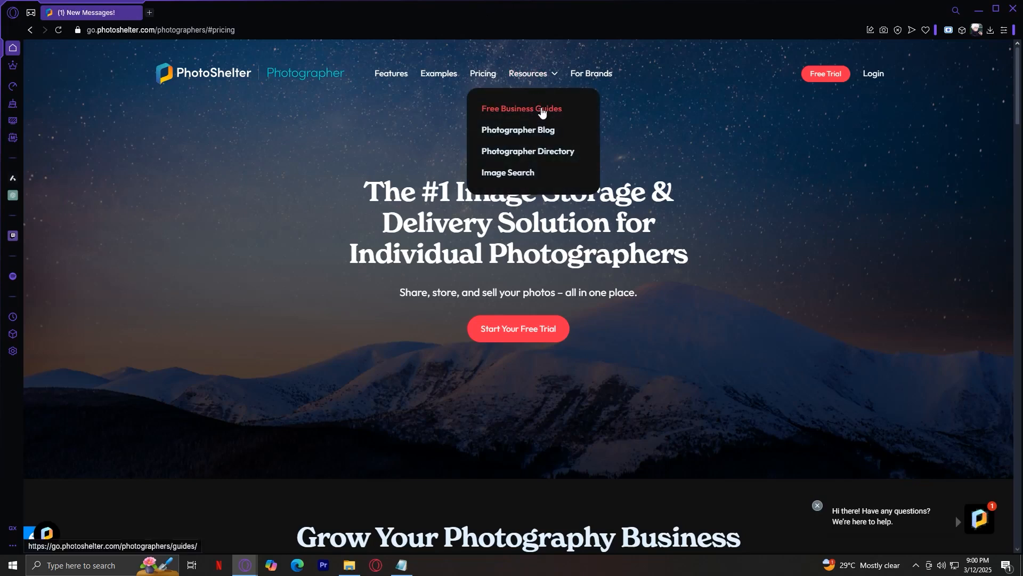
pyautogui.moveTo(546, 158)
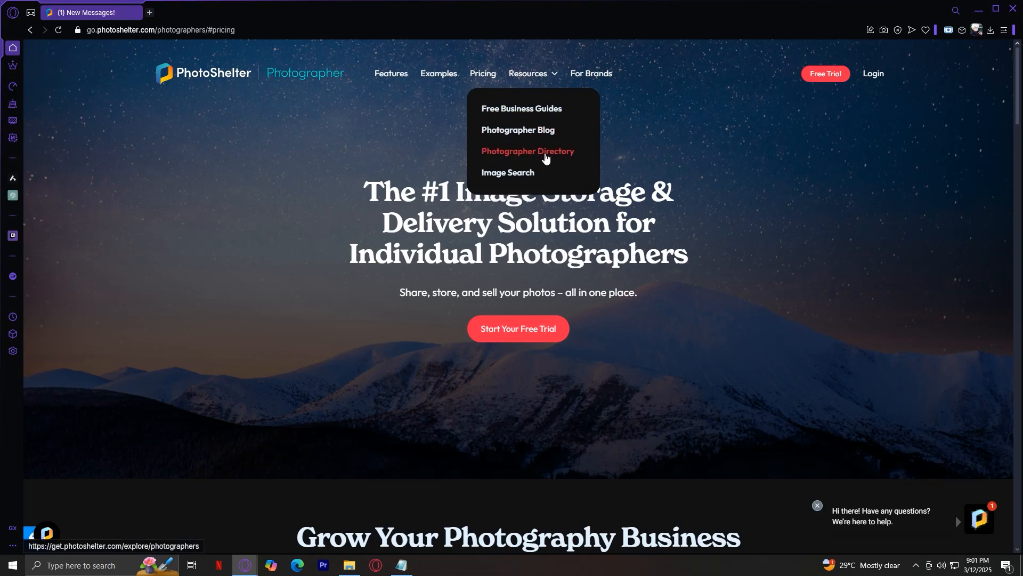
pyautogui.moveTo(530, 174)
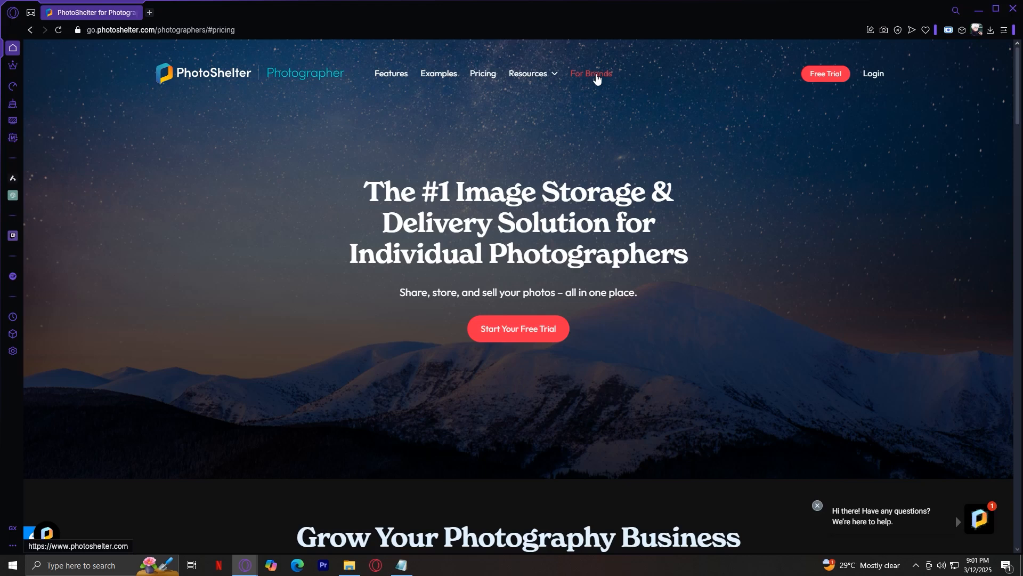
pyautogui.moveTo(669, 201)
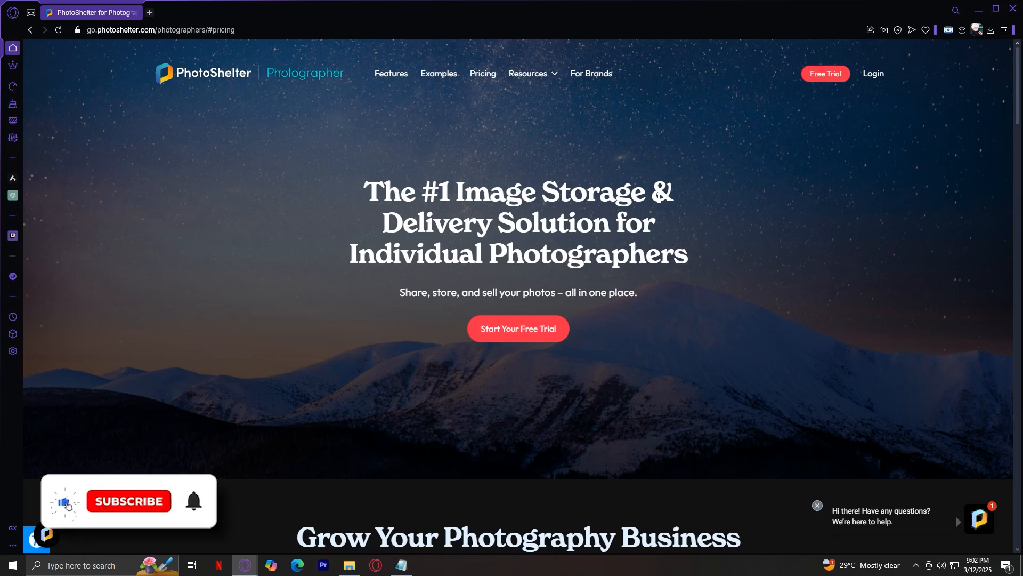
# Dismiss the Resources menu, leaving the top hero banner showing.
pyautogui.click(129, 501)
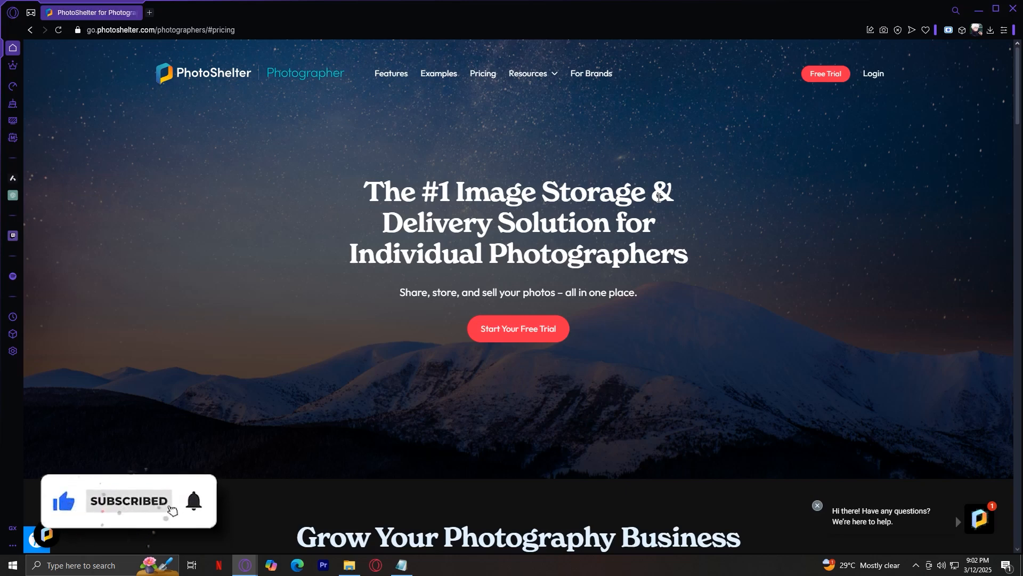